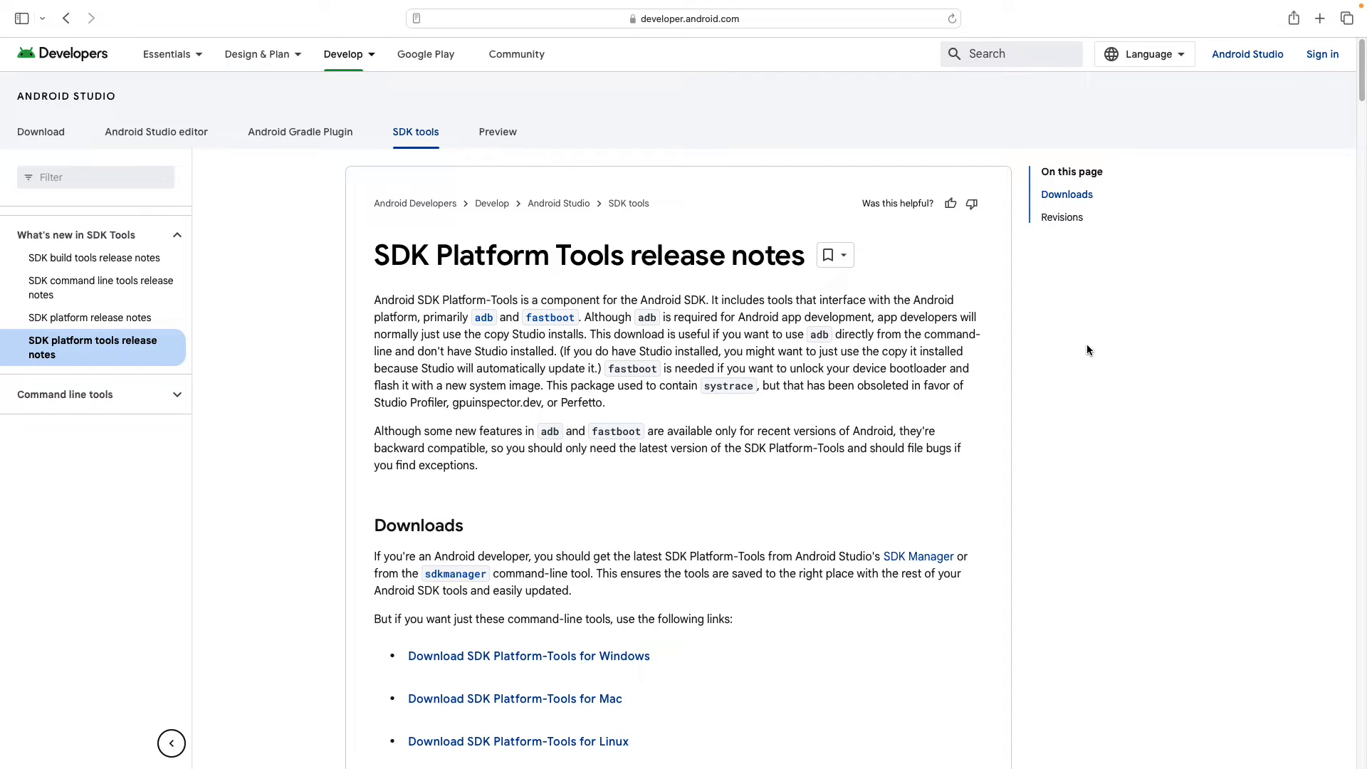
Start the SDK Platform-Tools for Mac download from developer.android.com.
scroll("down", 3)
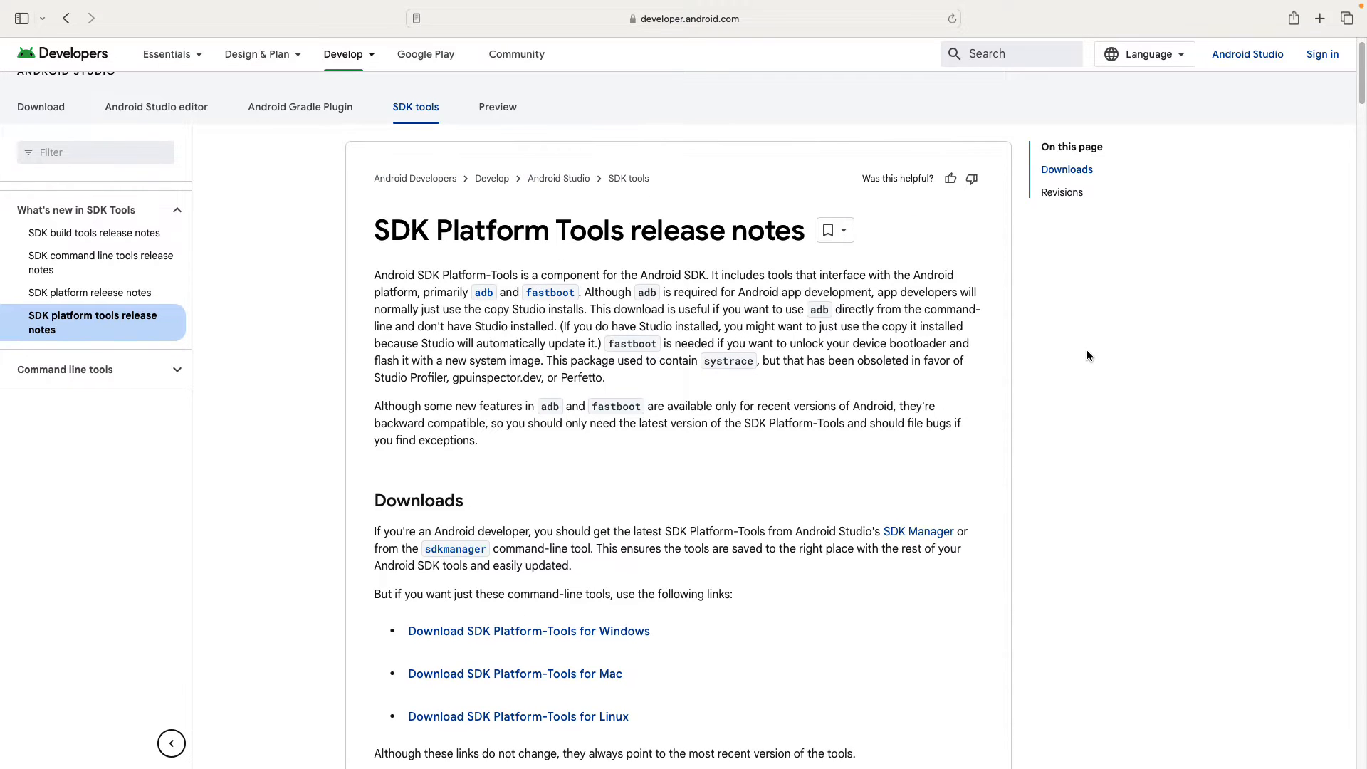
scroll("down", 3)
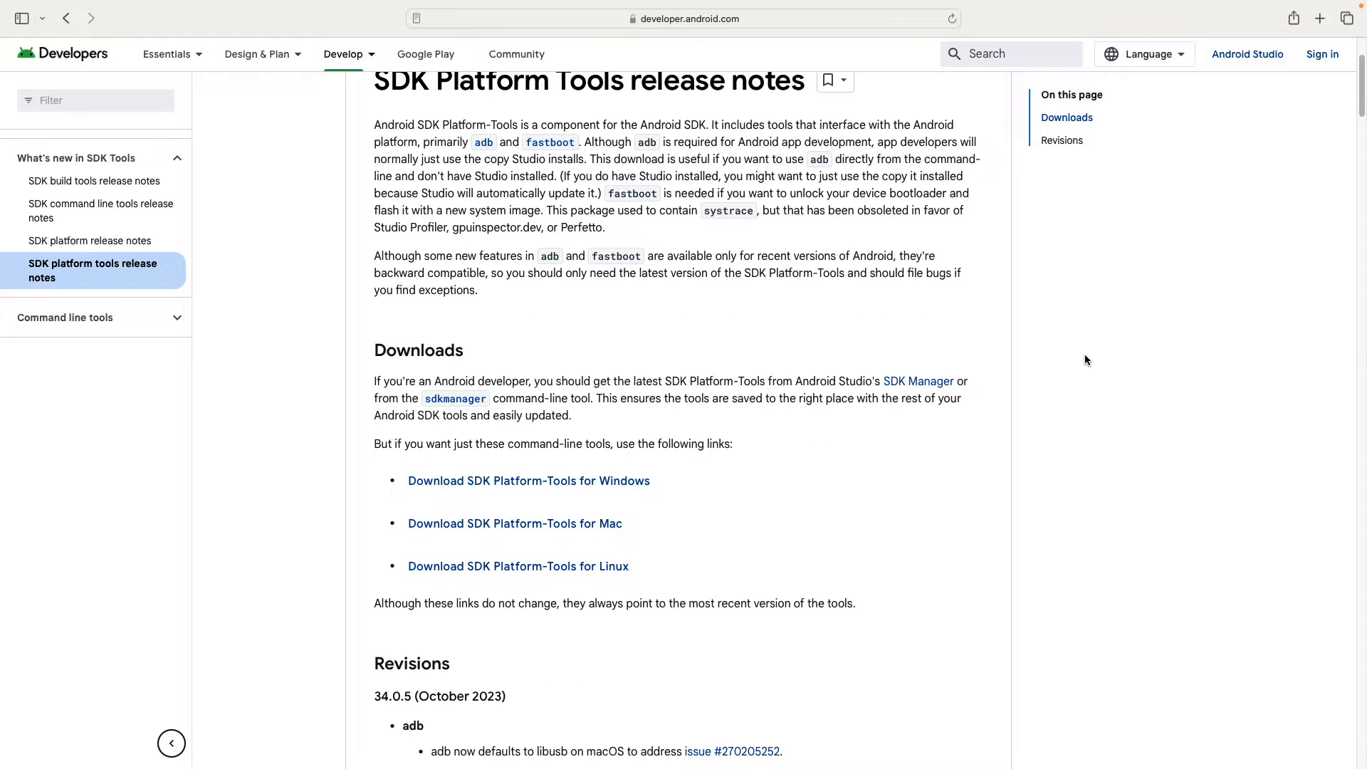
scroll("down", 3)
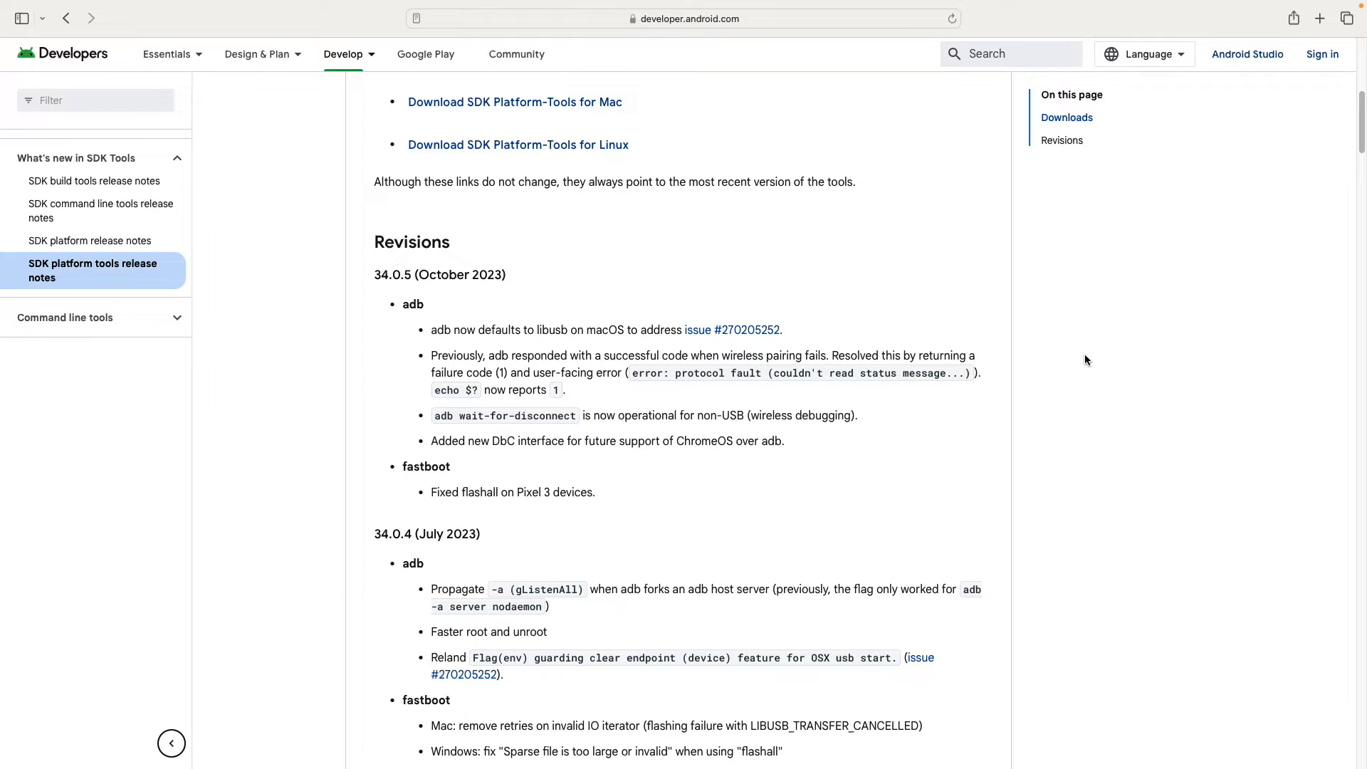
scroll("down", 3)
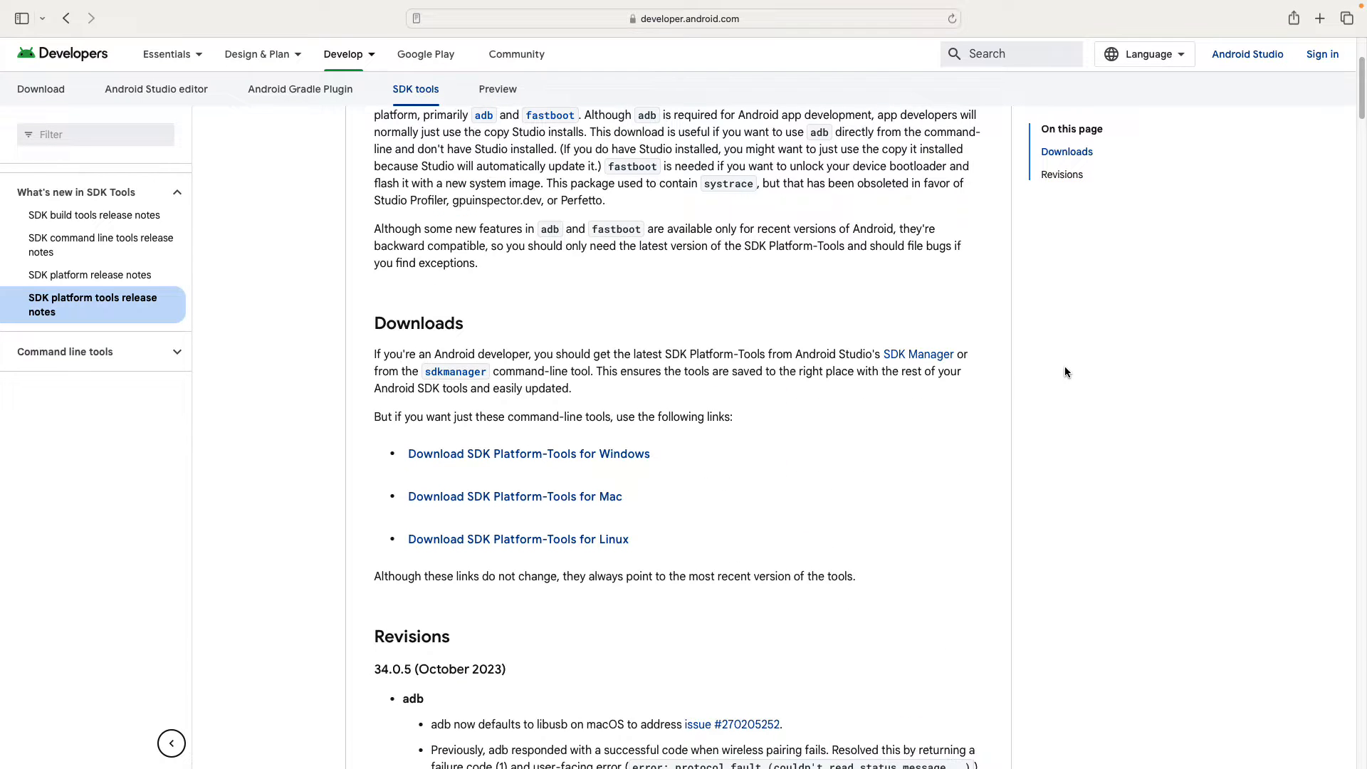
mouse_move(590, 502)
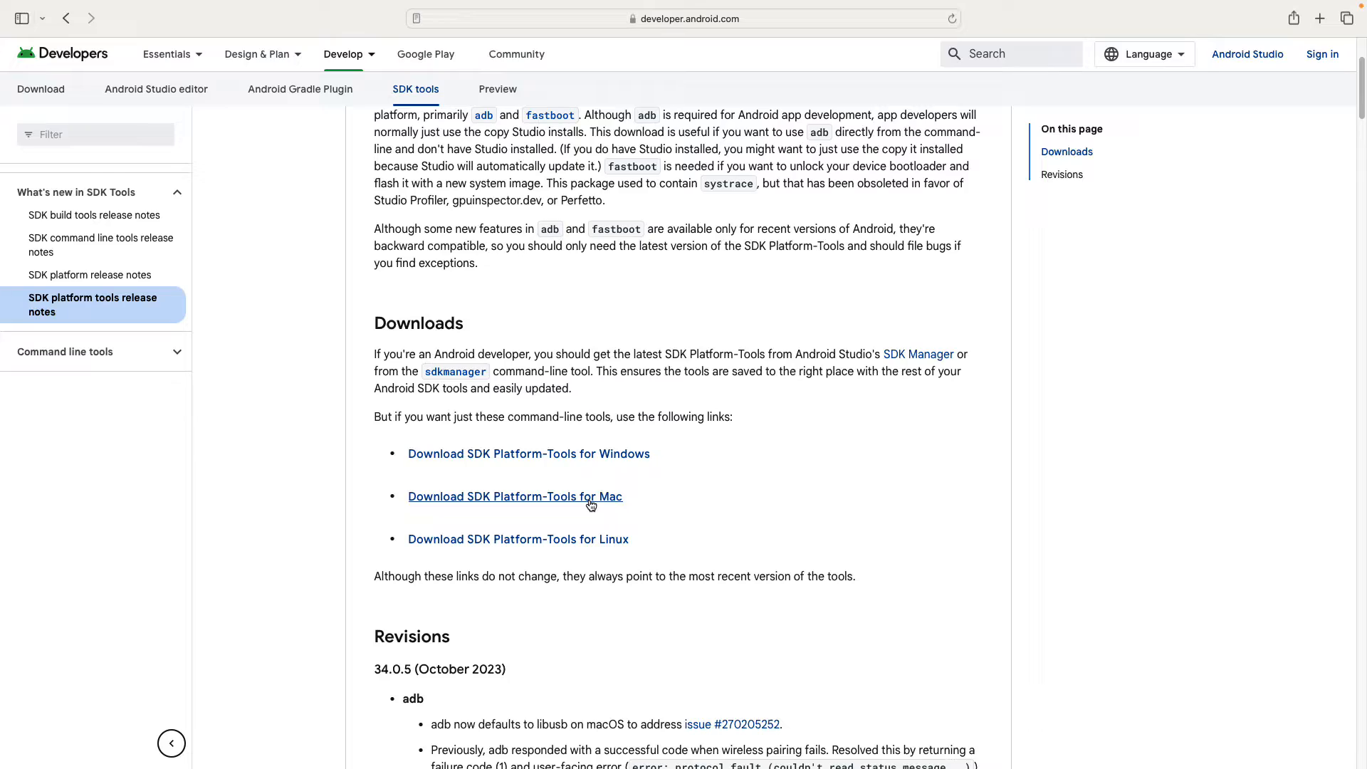
left_click(514, 496)
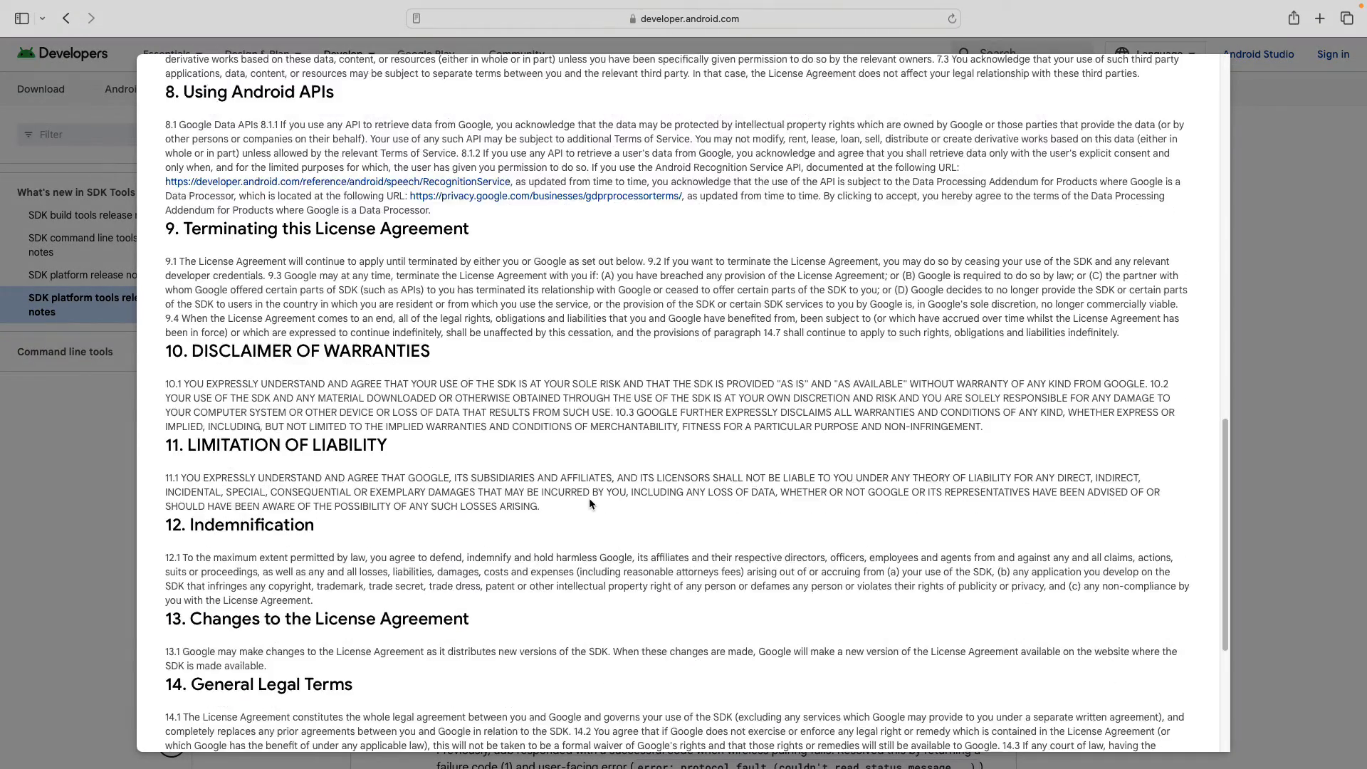
Agree to the SDK license terms and allow the site to download the file.
scroll("down", 3)
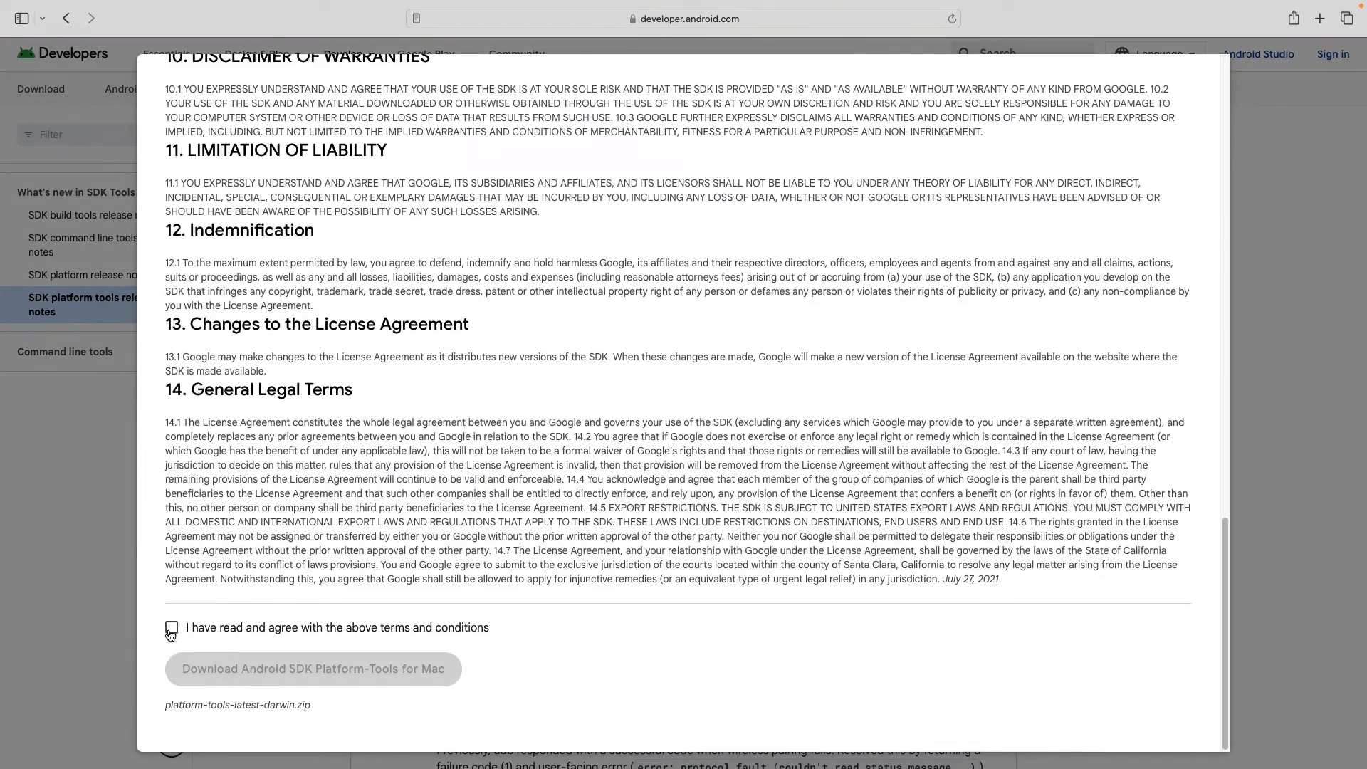
left_click(171, 628)
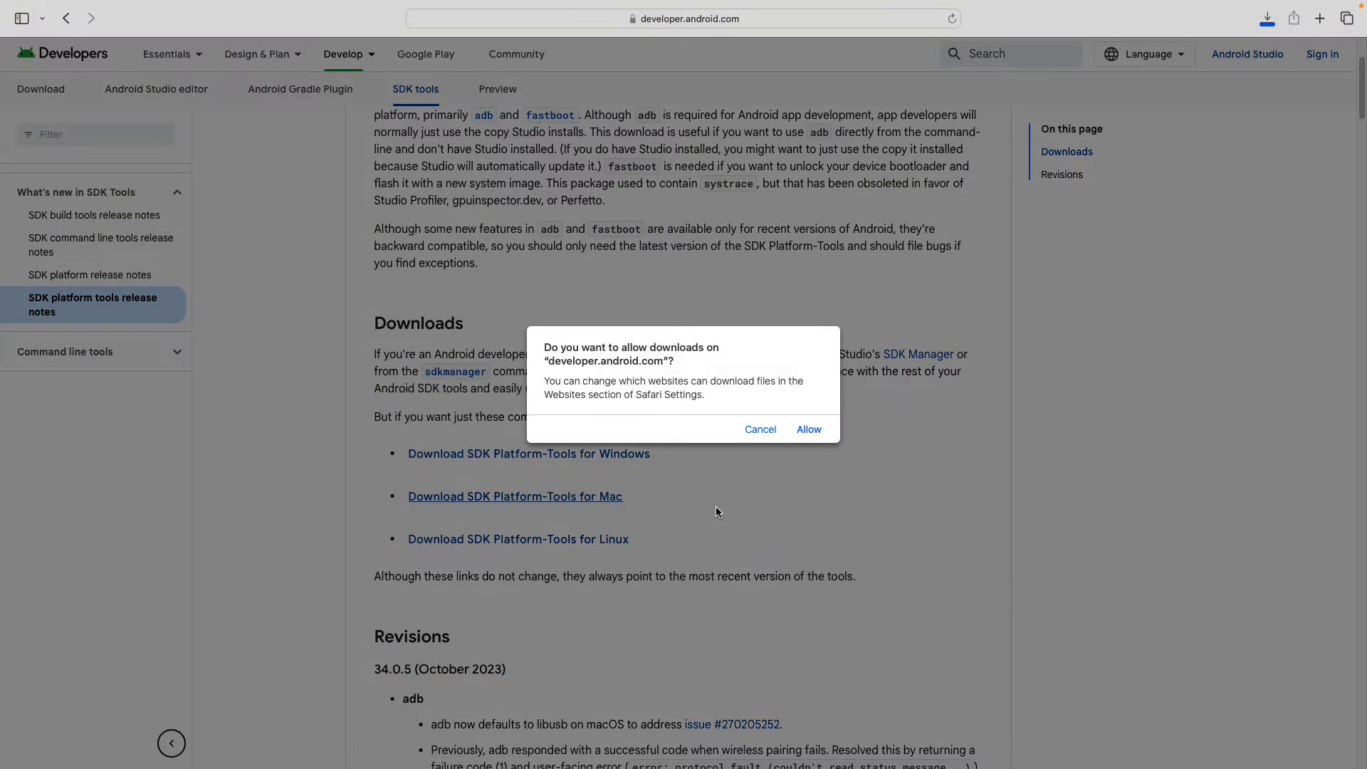
left_click(809, 430)
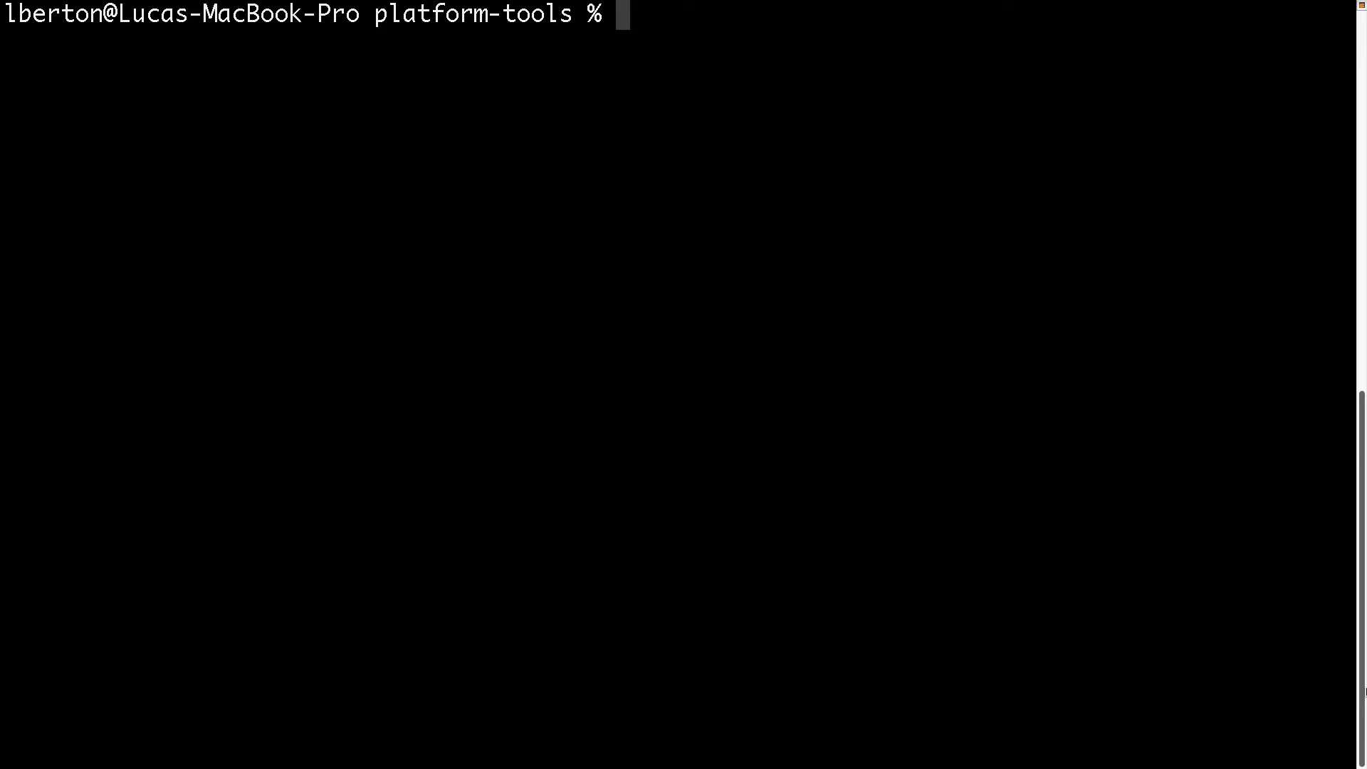
List the platform-tools folder contents, including the sargo OTA zip.
type("l")
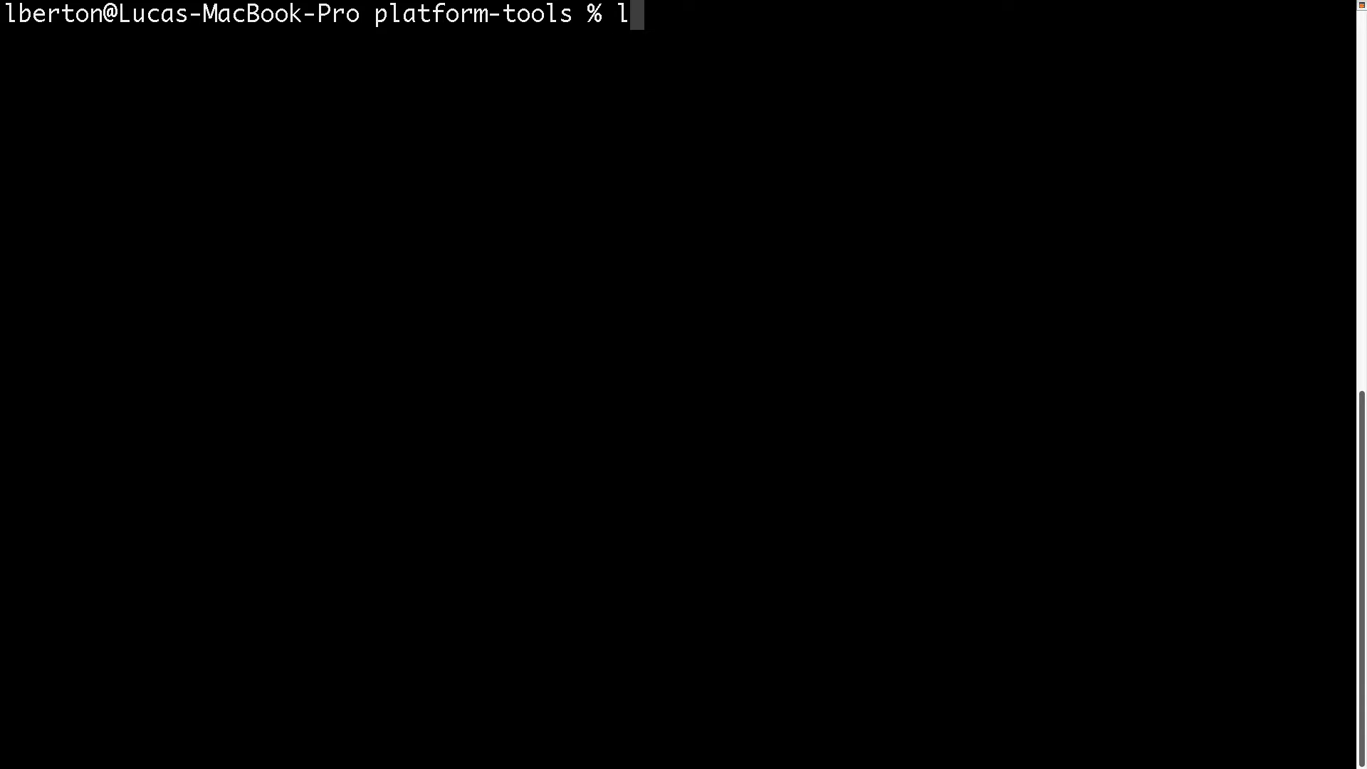
key("Enter")
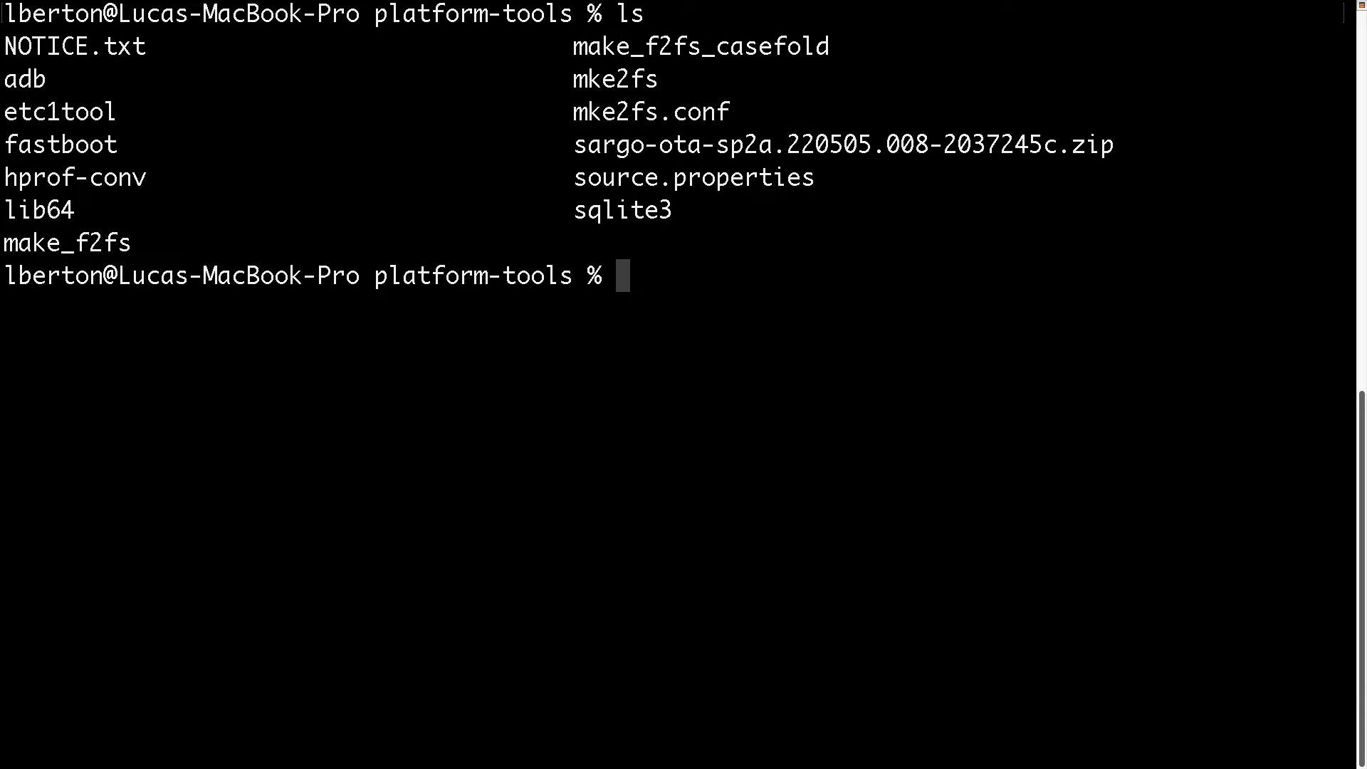
Run ./fastboot to display its full usage help and available options.
type("./")
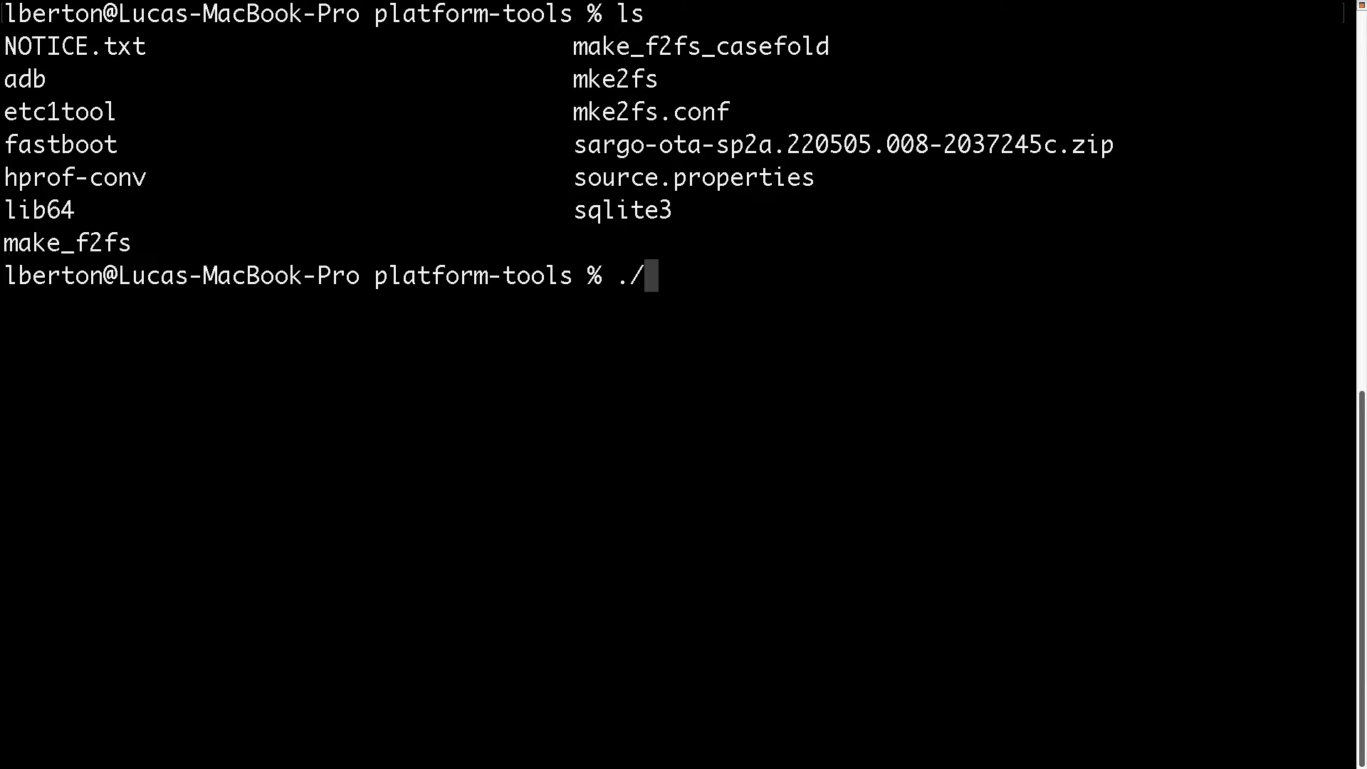
type("fastboot")
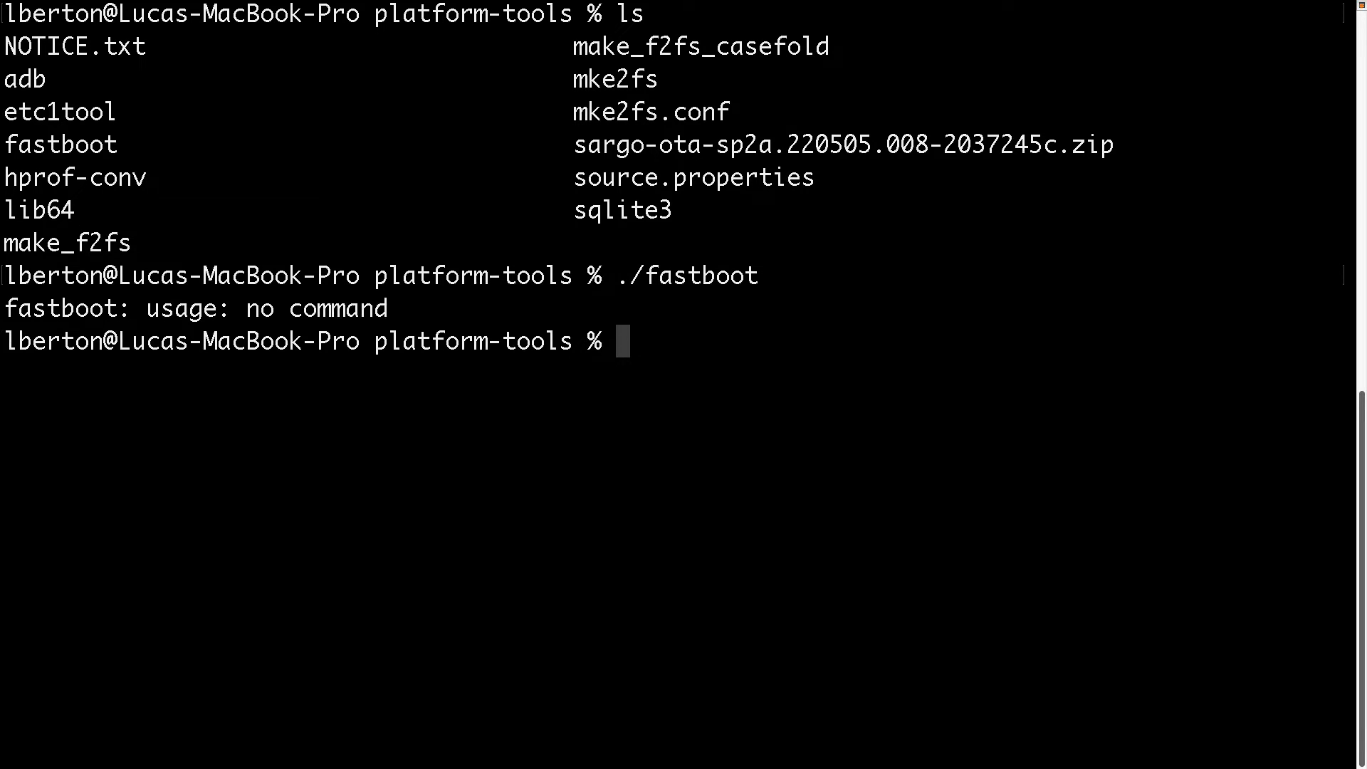
type("./fastboot")
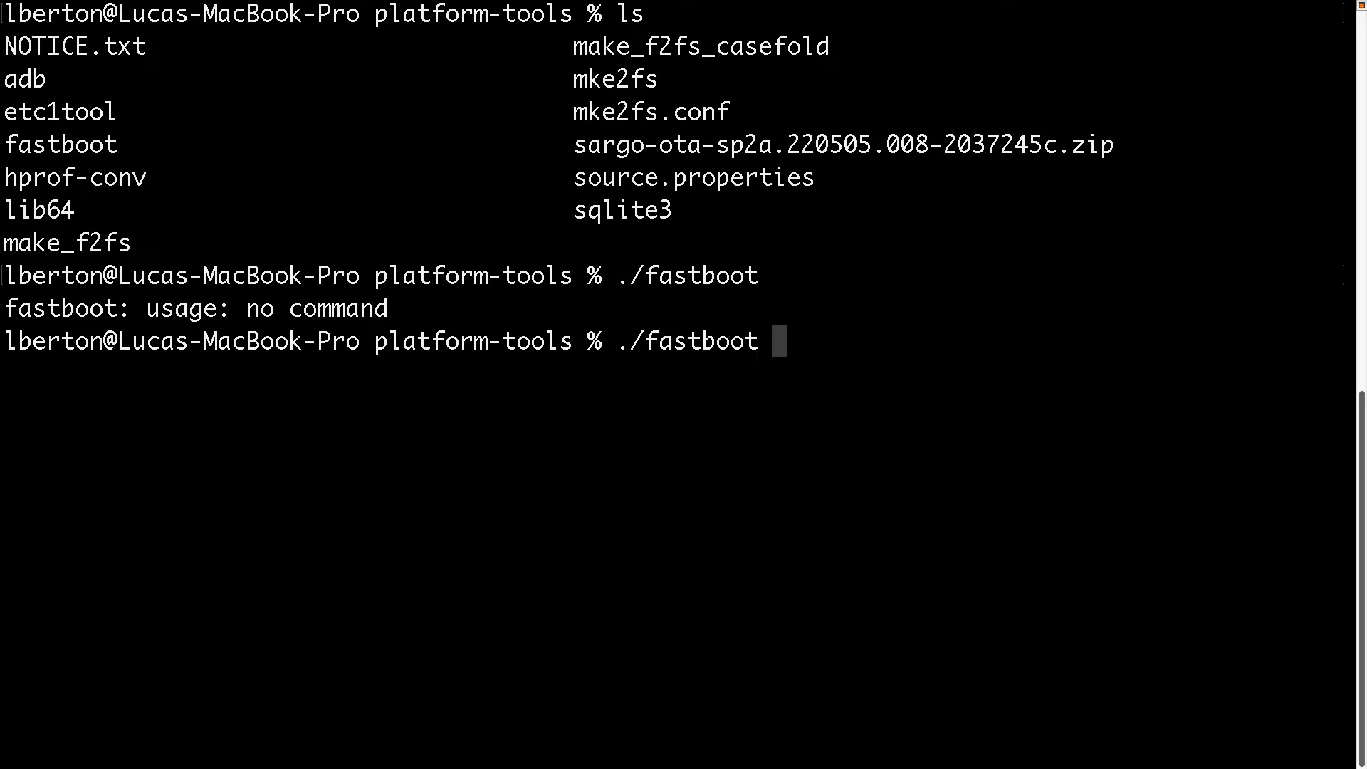
key("Return")
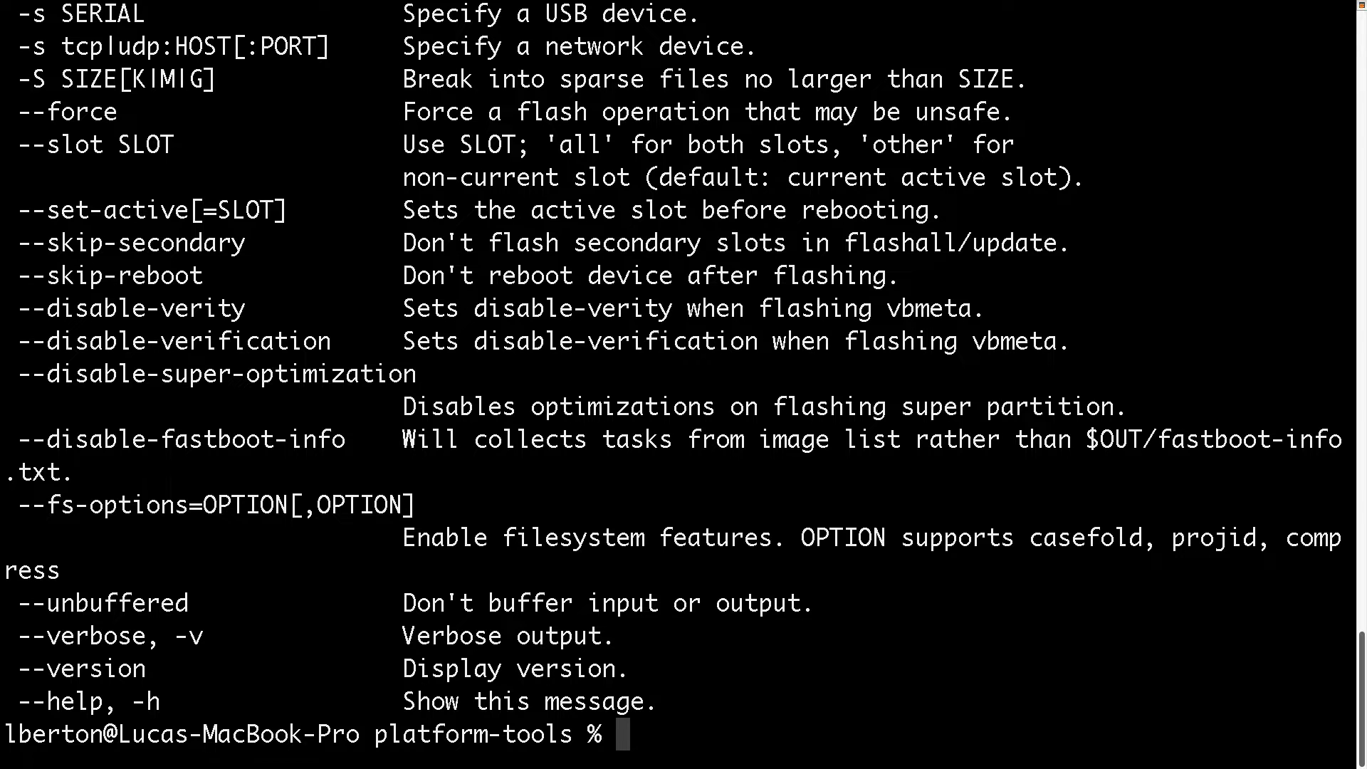
type("./")
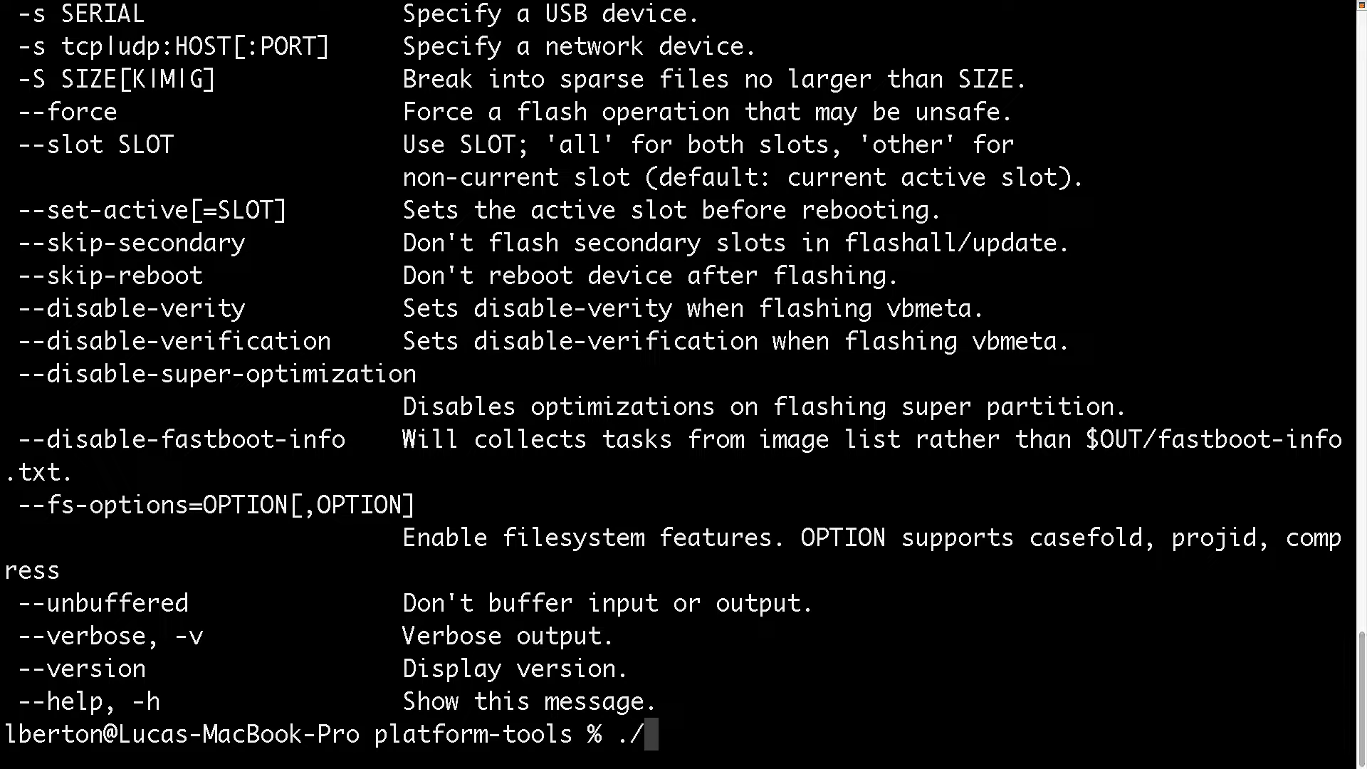
type("fastboot device")
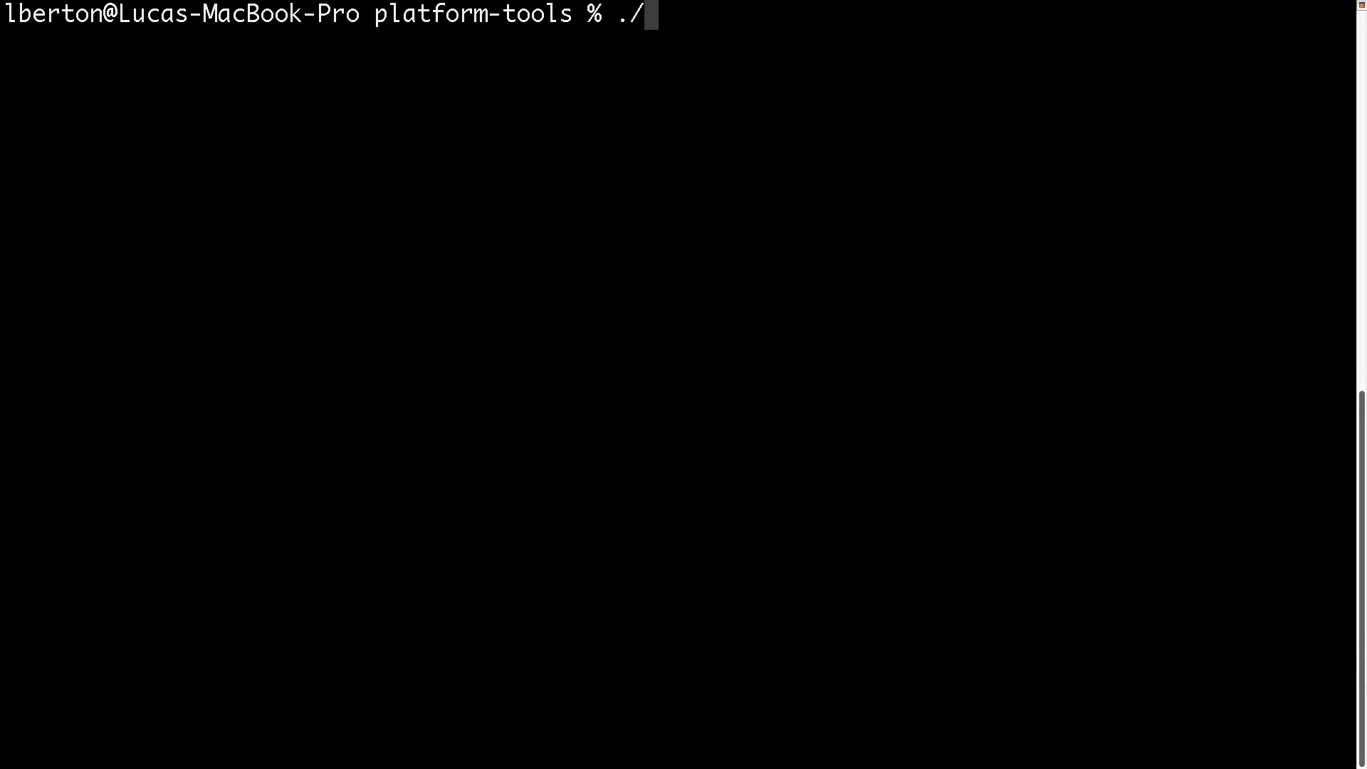
Run ./fastboot devices to list the connected devices.
type("fastboot")
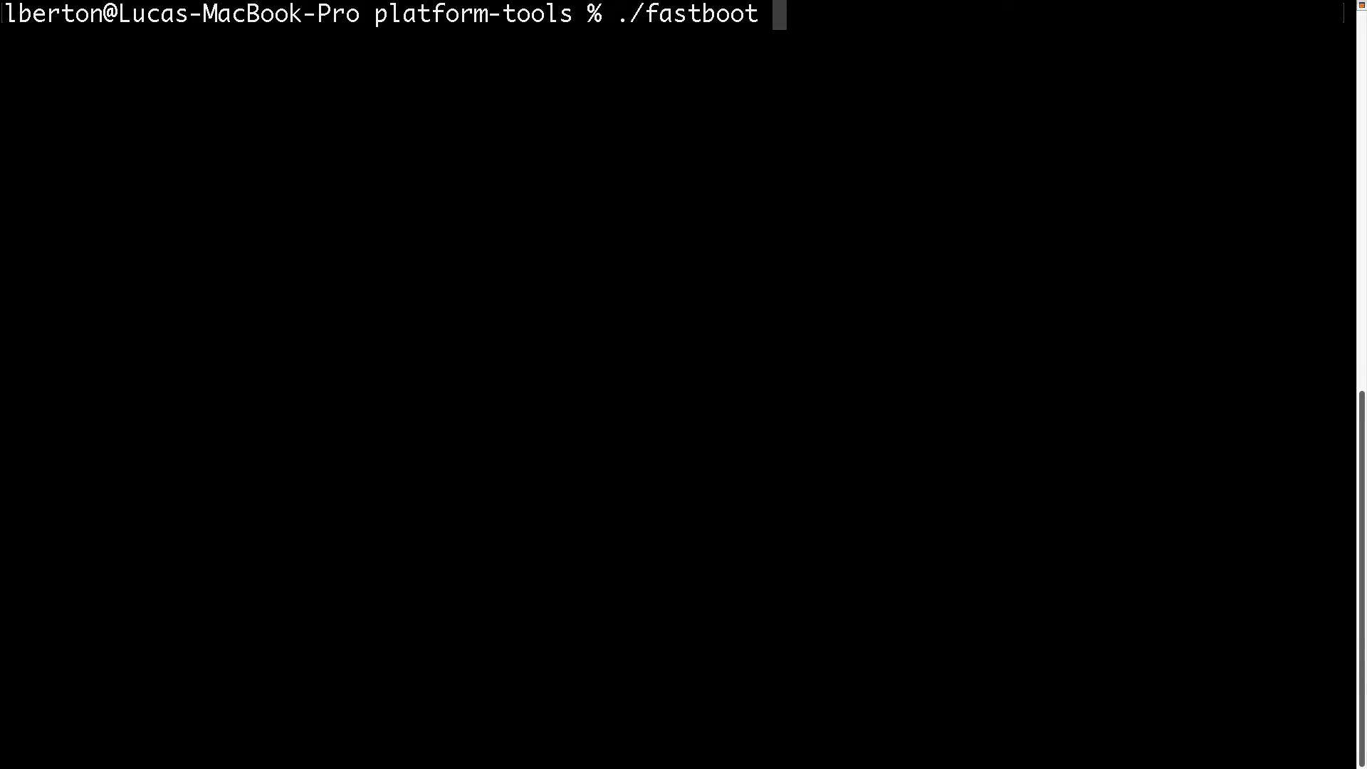
type("devices")
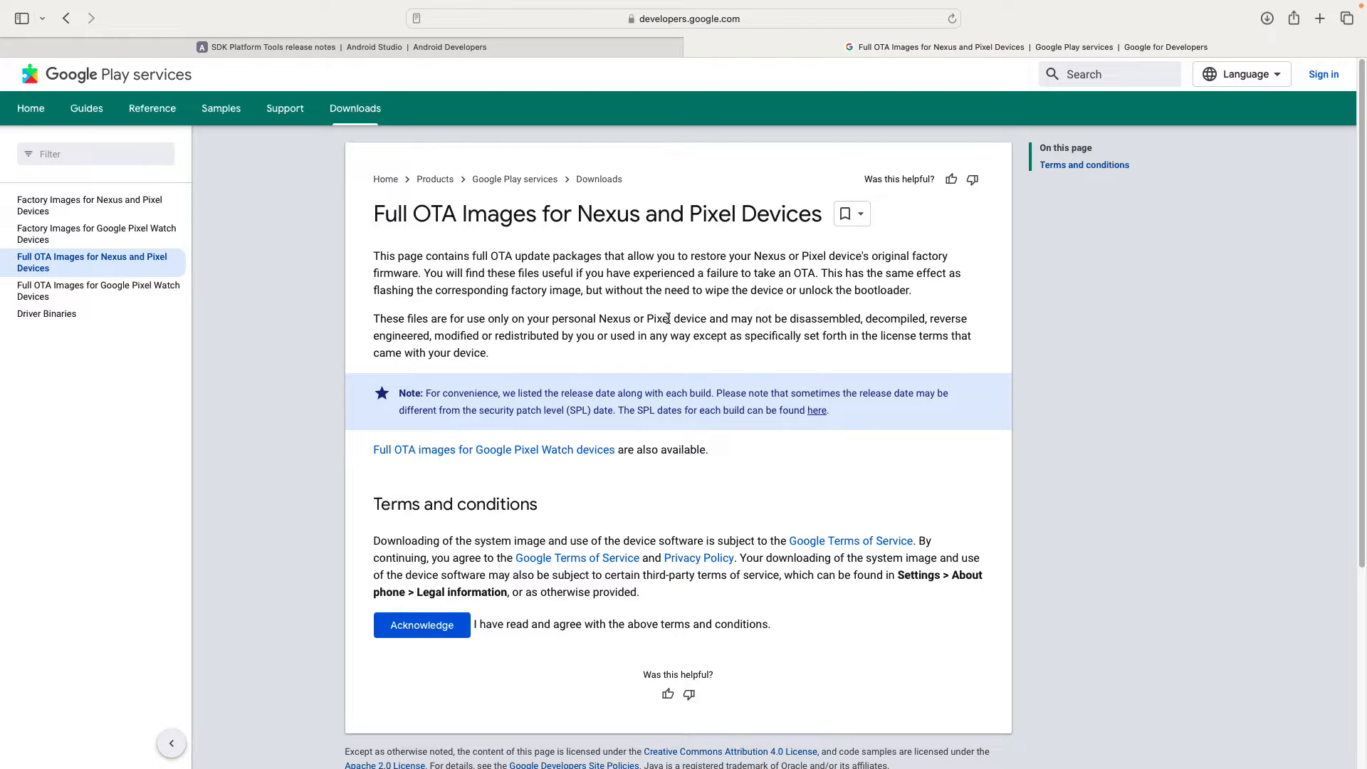
mouse_move(667, 333)
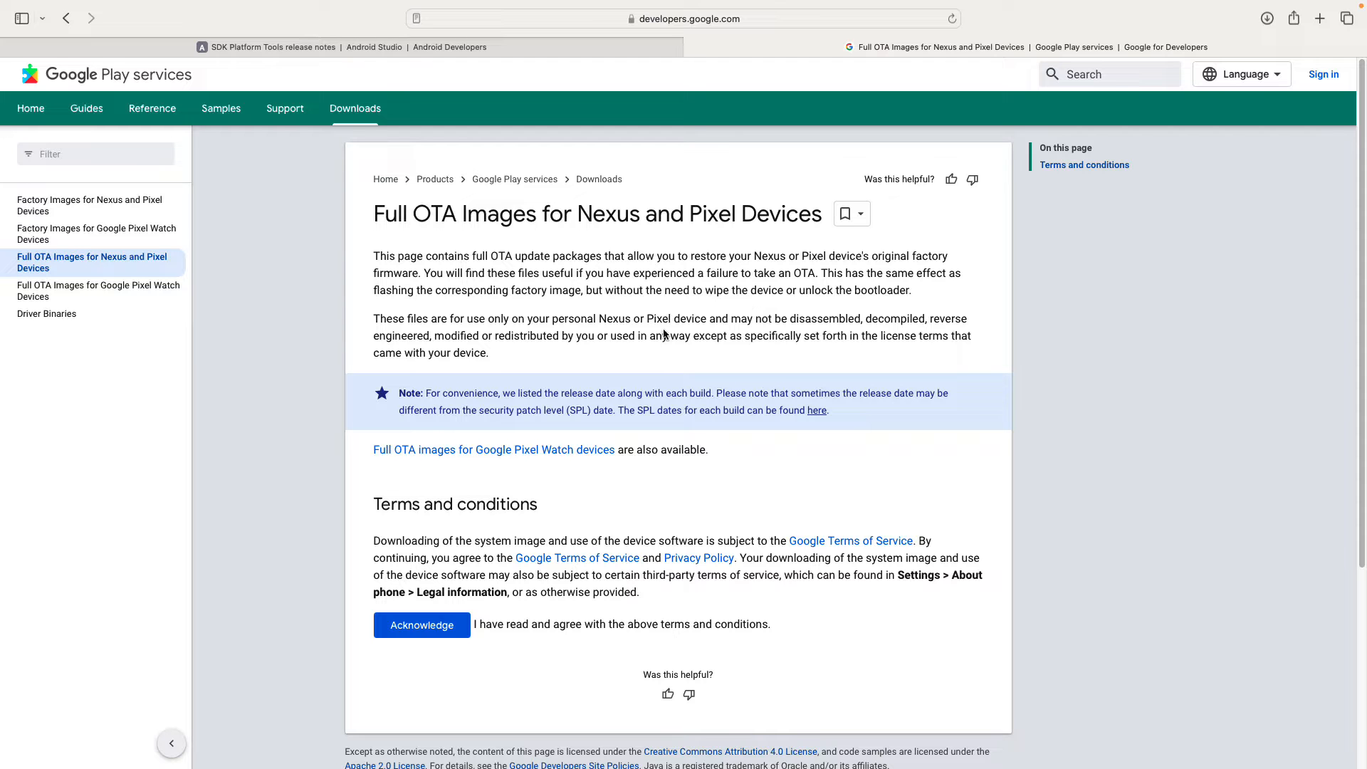
Acknowledge the terms on Google's Full OTA Images page.
left_click(422, 626)
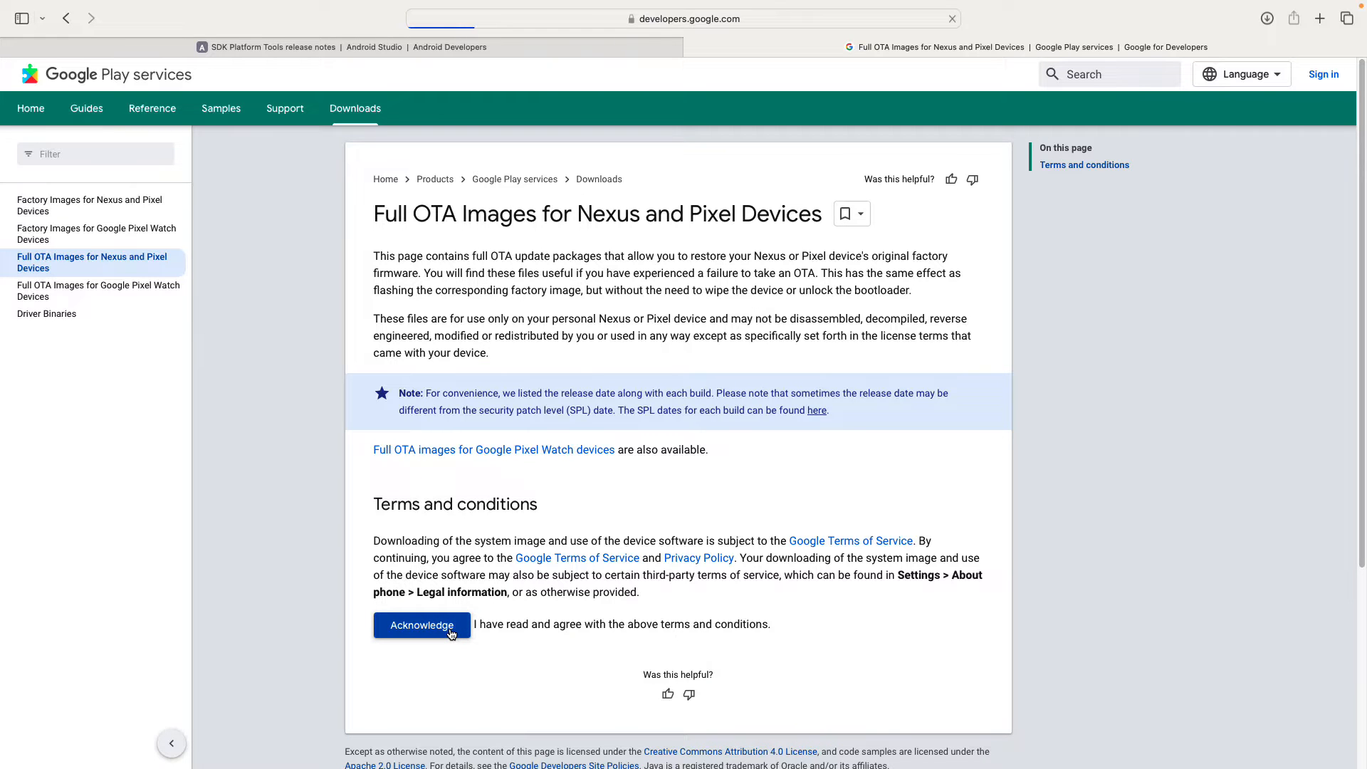
left_click(422, 625)
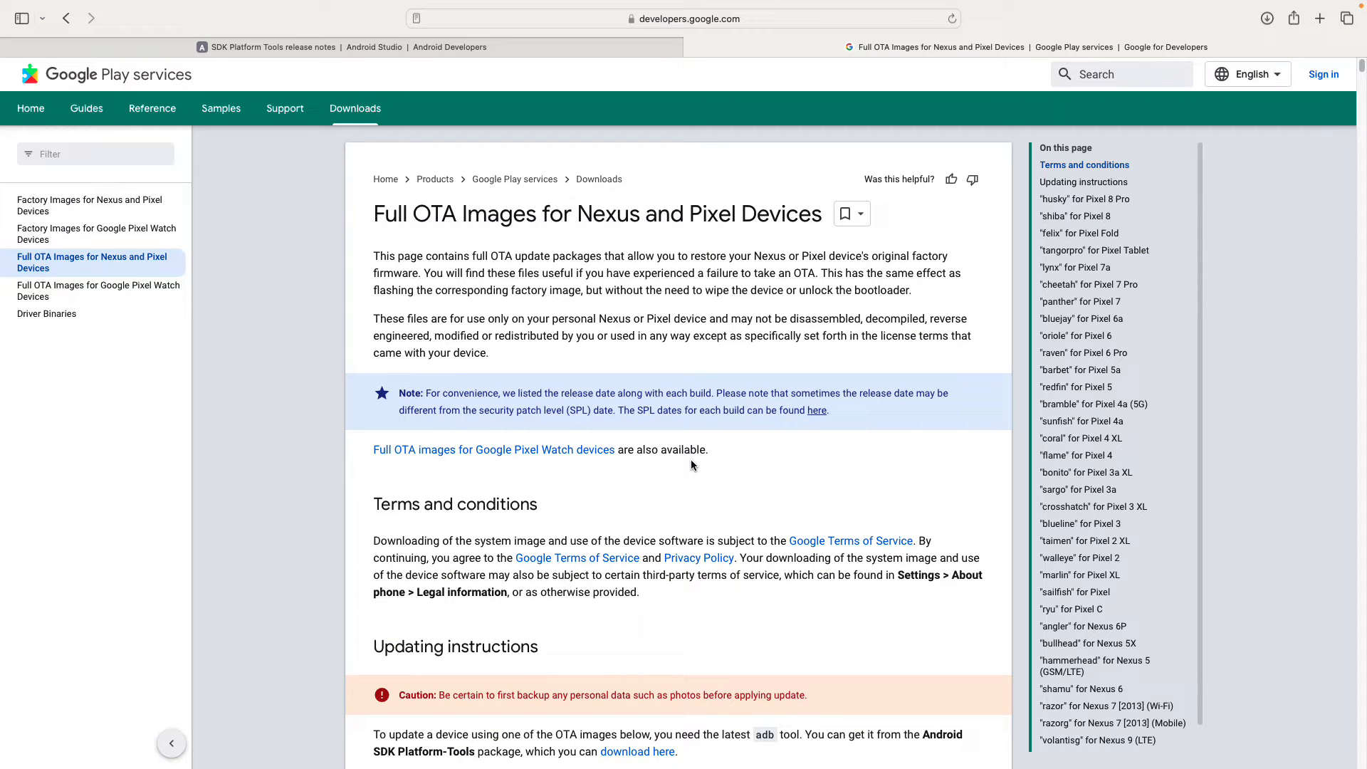
Read the OTA updating instructions and jump to the "sargo" for Pixel 3a downloads.
scroll("down", 3)
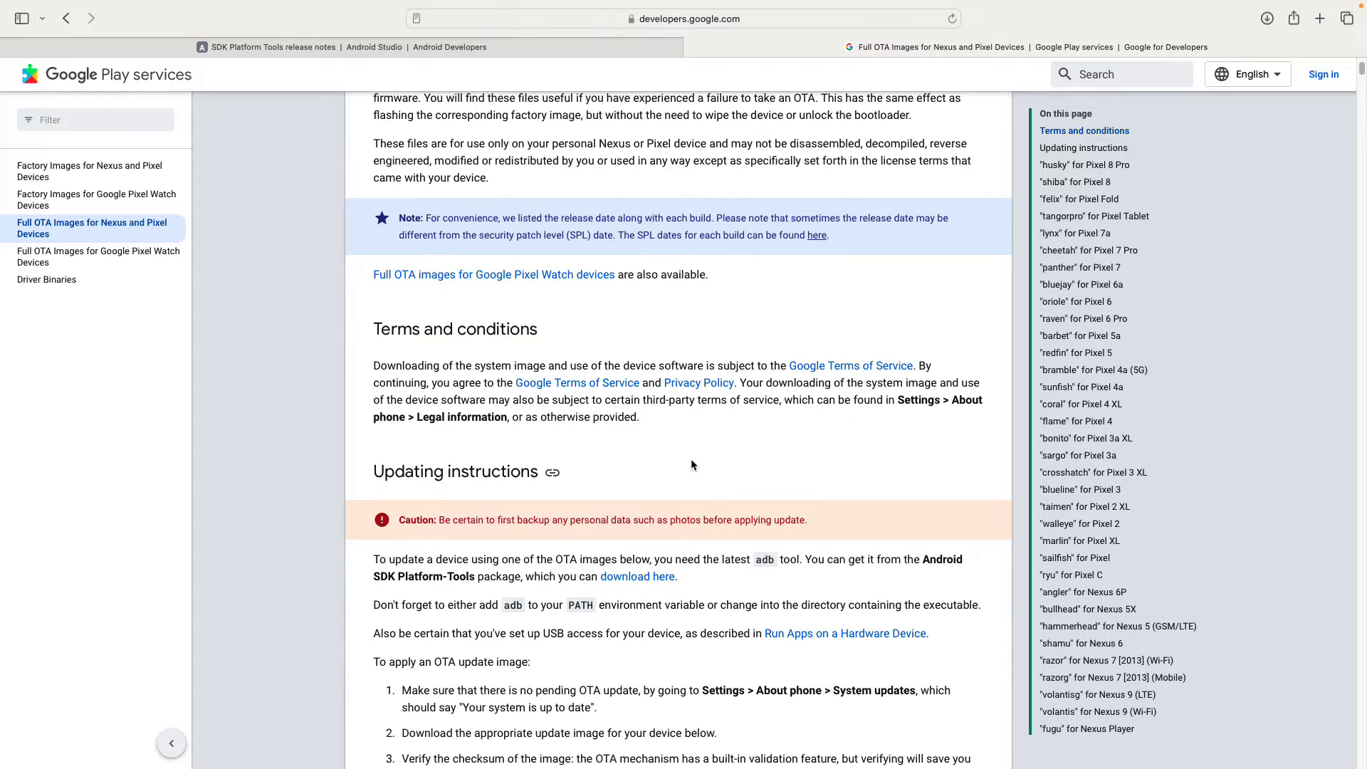
scroll("down", 3)
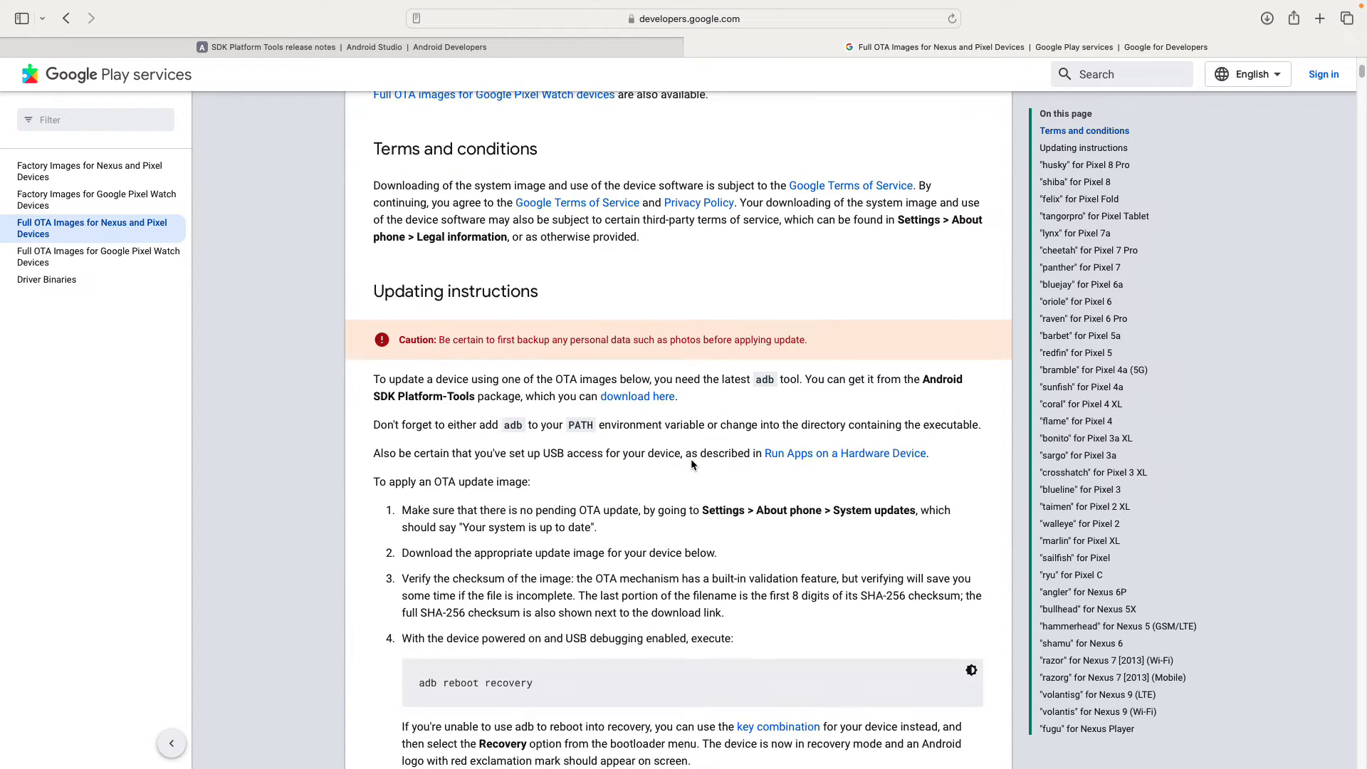
scroll("down", 3)
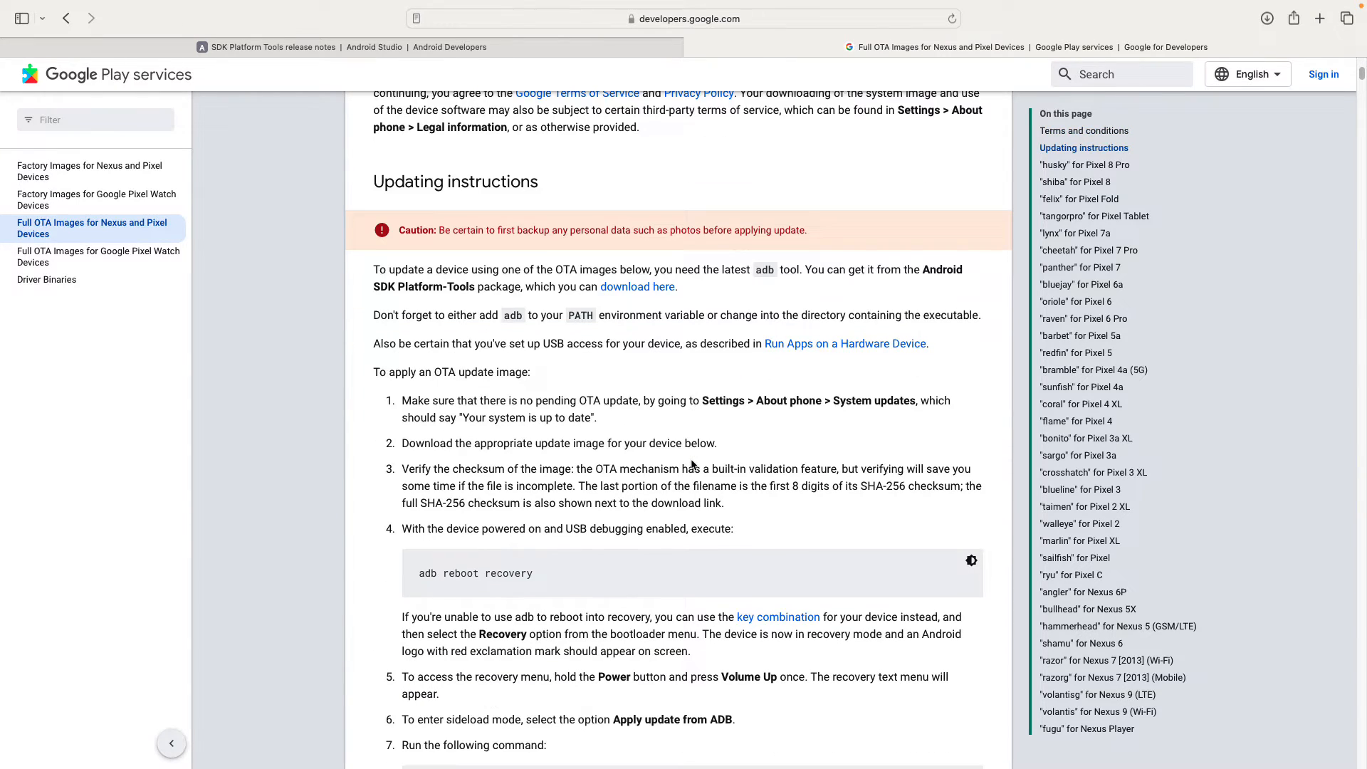
scroll("down", 3)
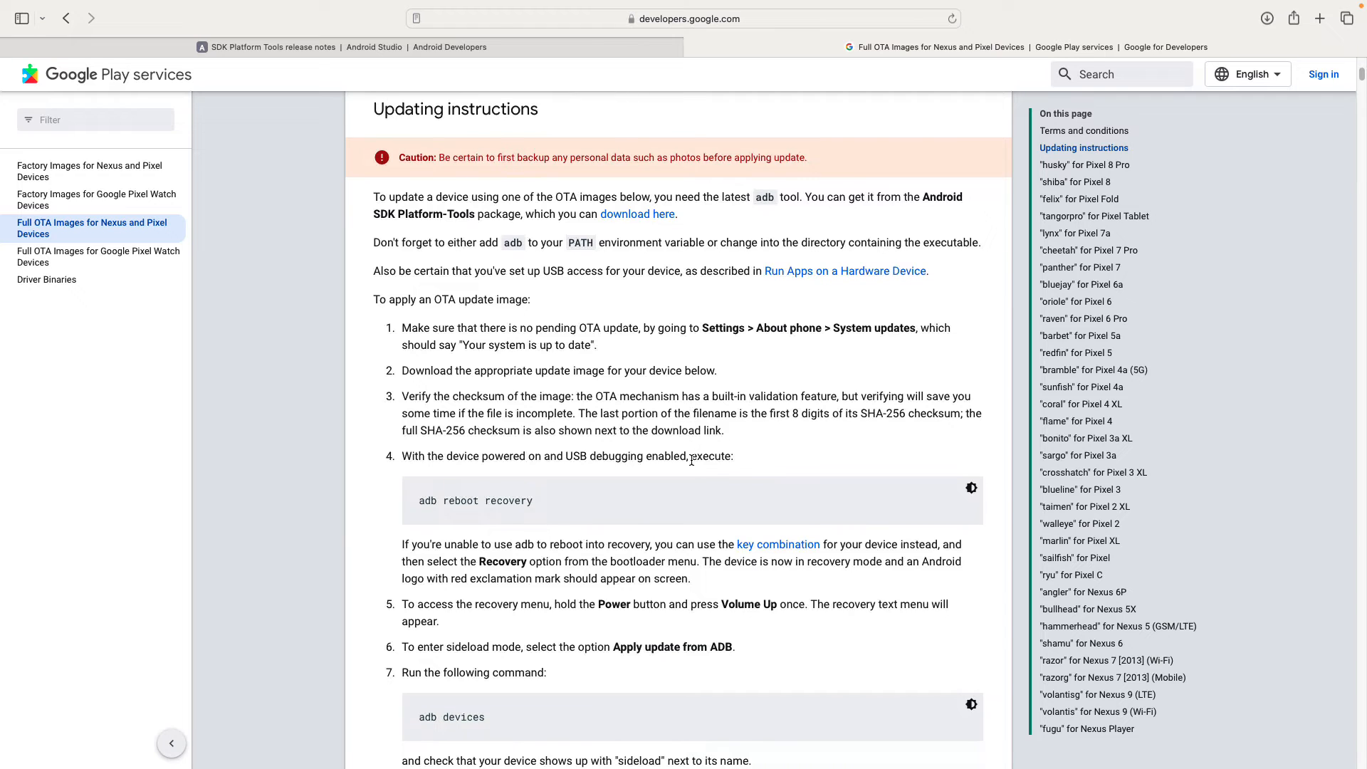
scroll("down", 3)
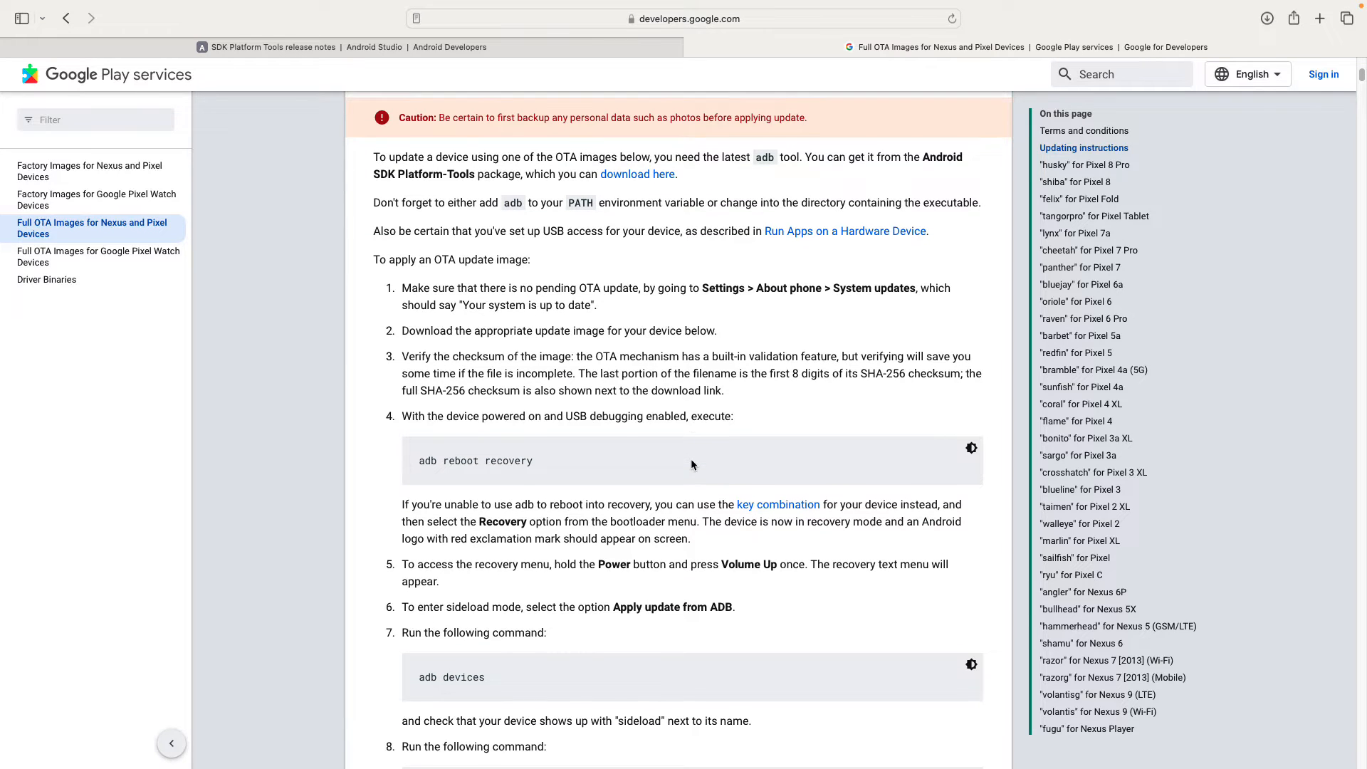
scroll("down", 3)
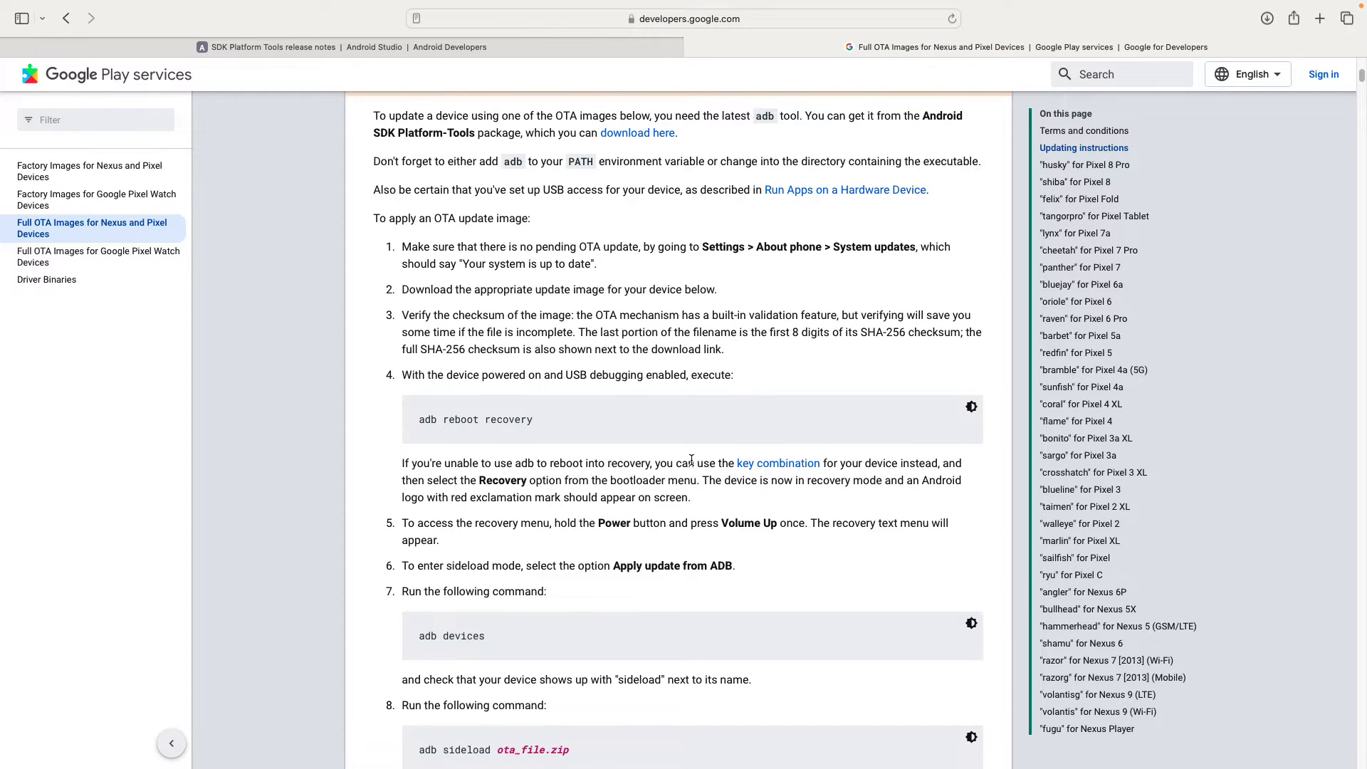
scroll("down", 3)
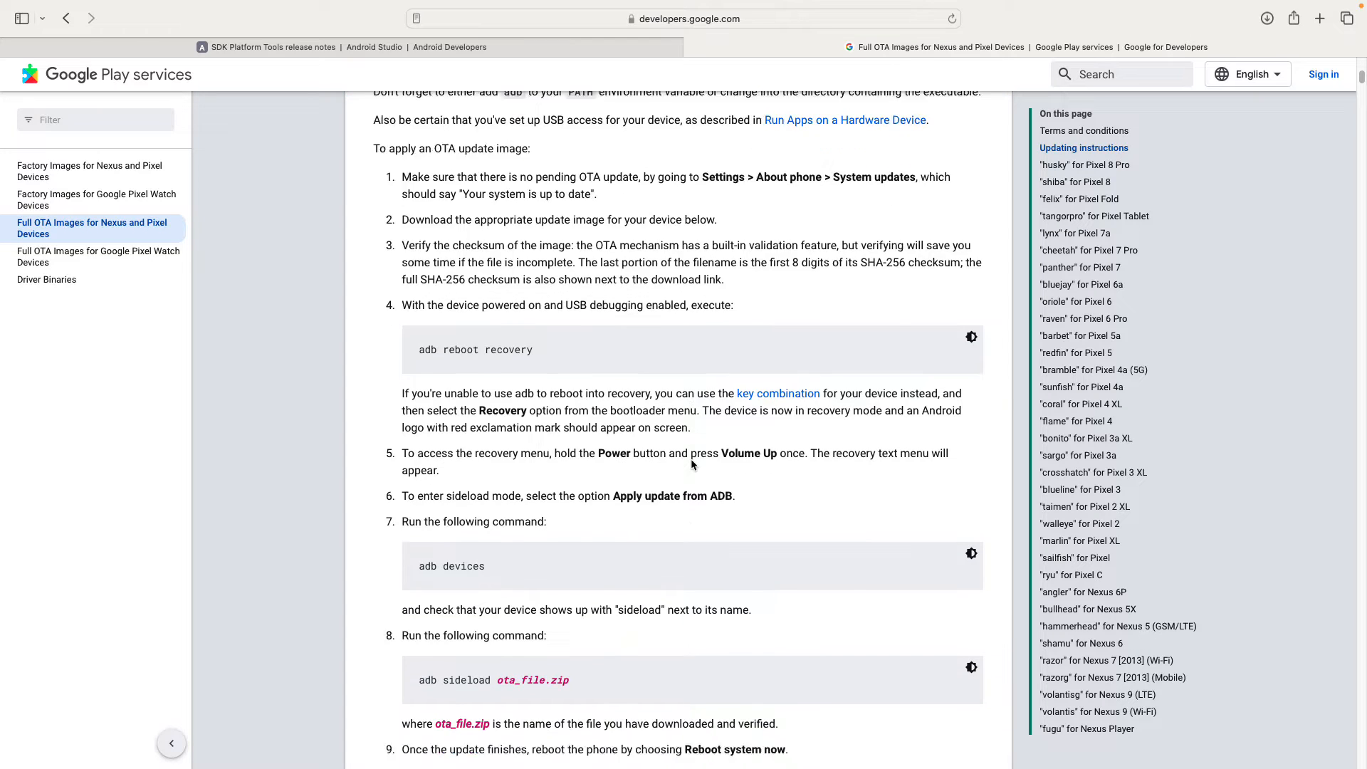
scroll("down", 3)
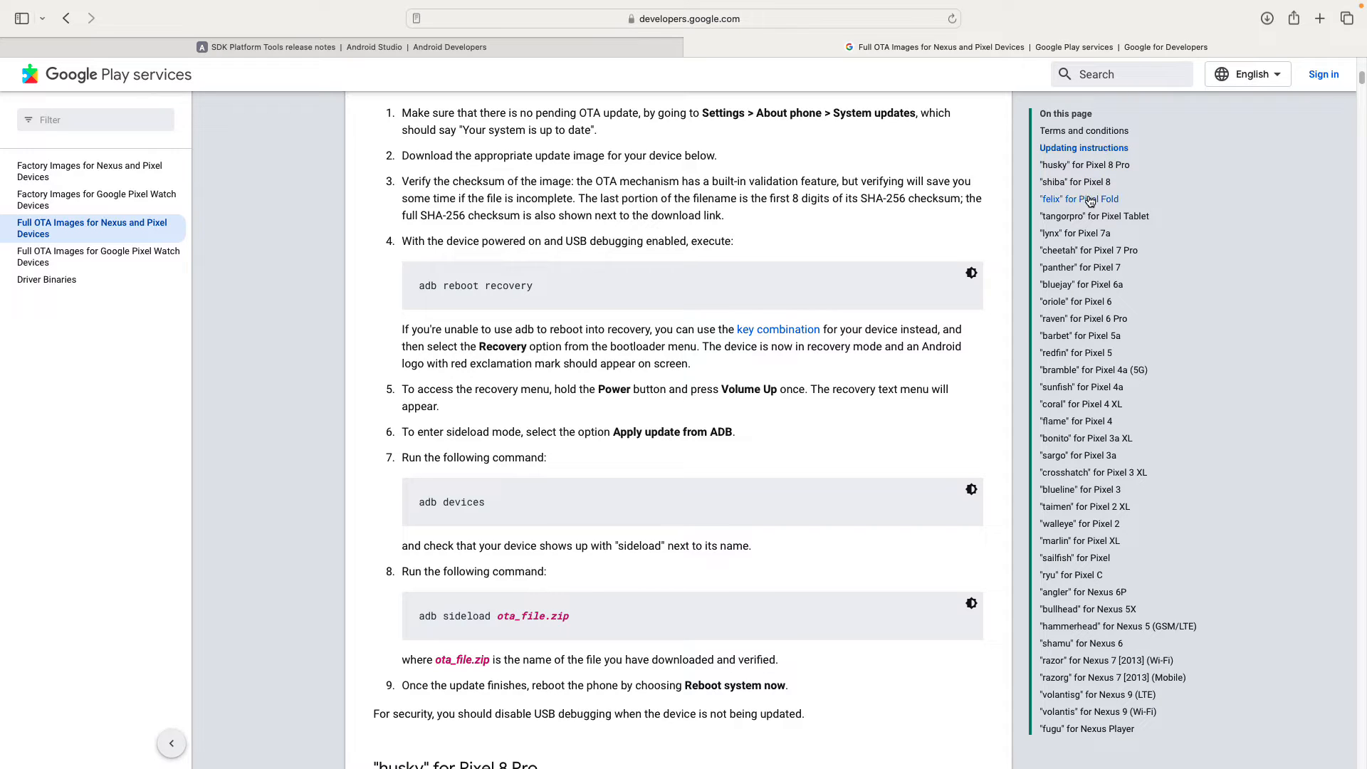
mouse_move(1081, 462)
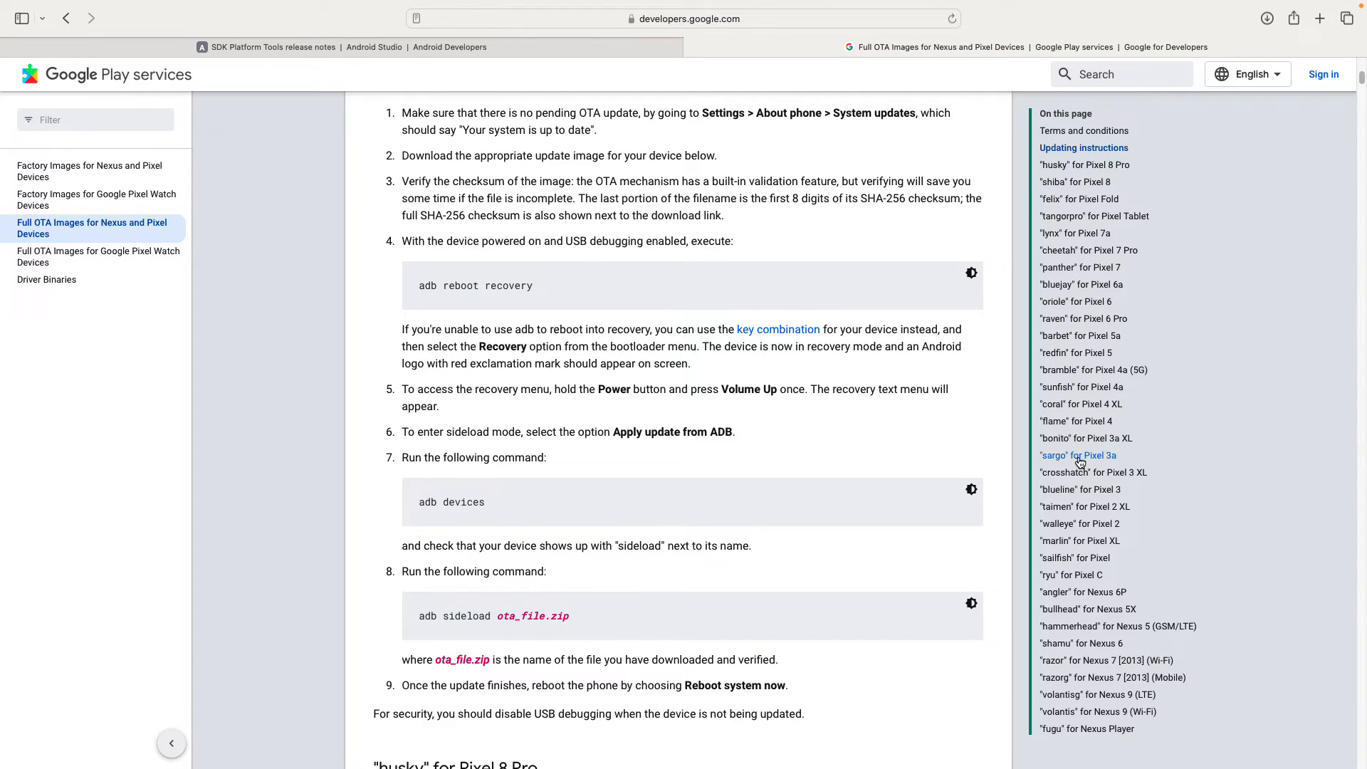
mouse_move(1103, 463)
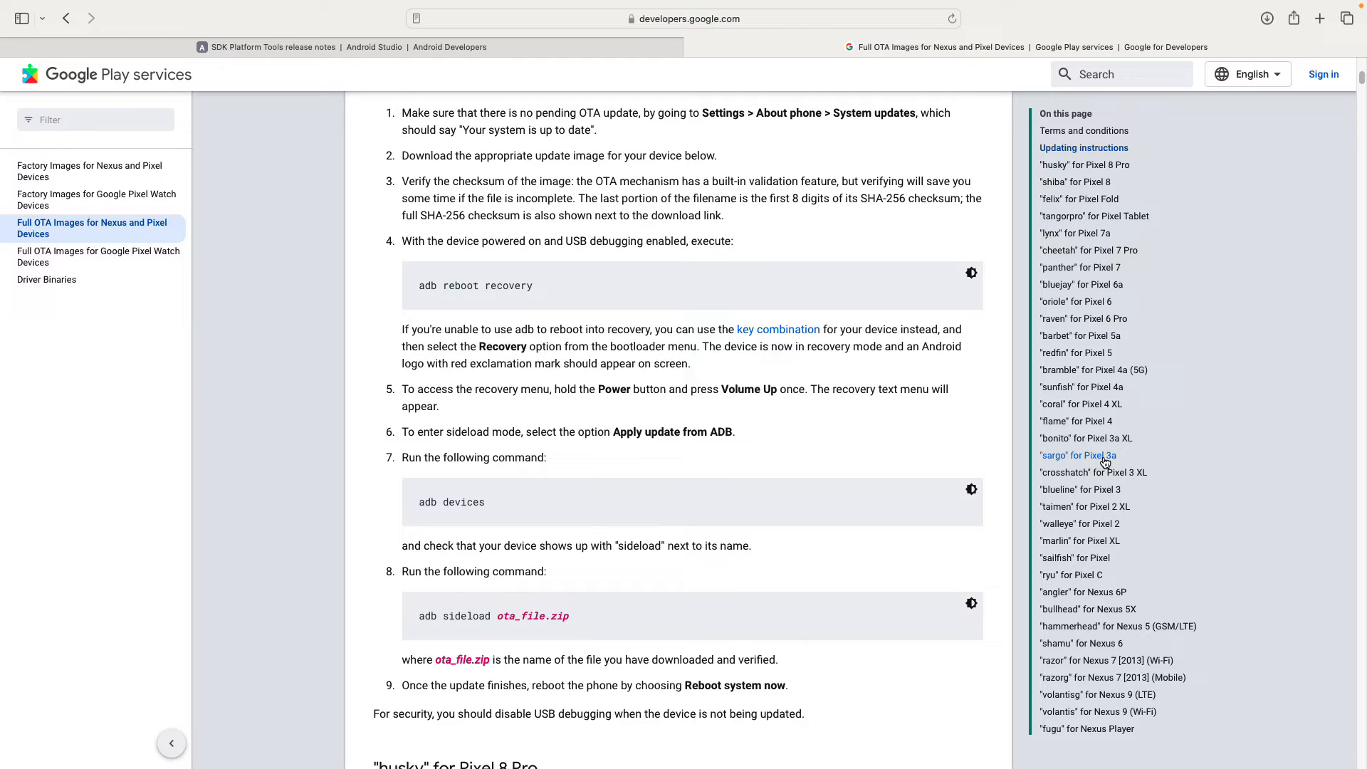
left_click(1078, 455)
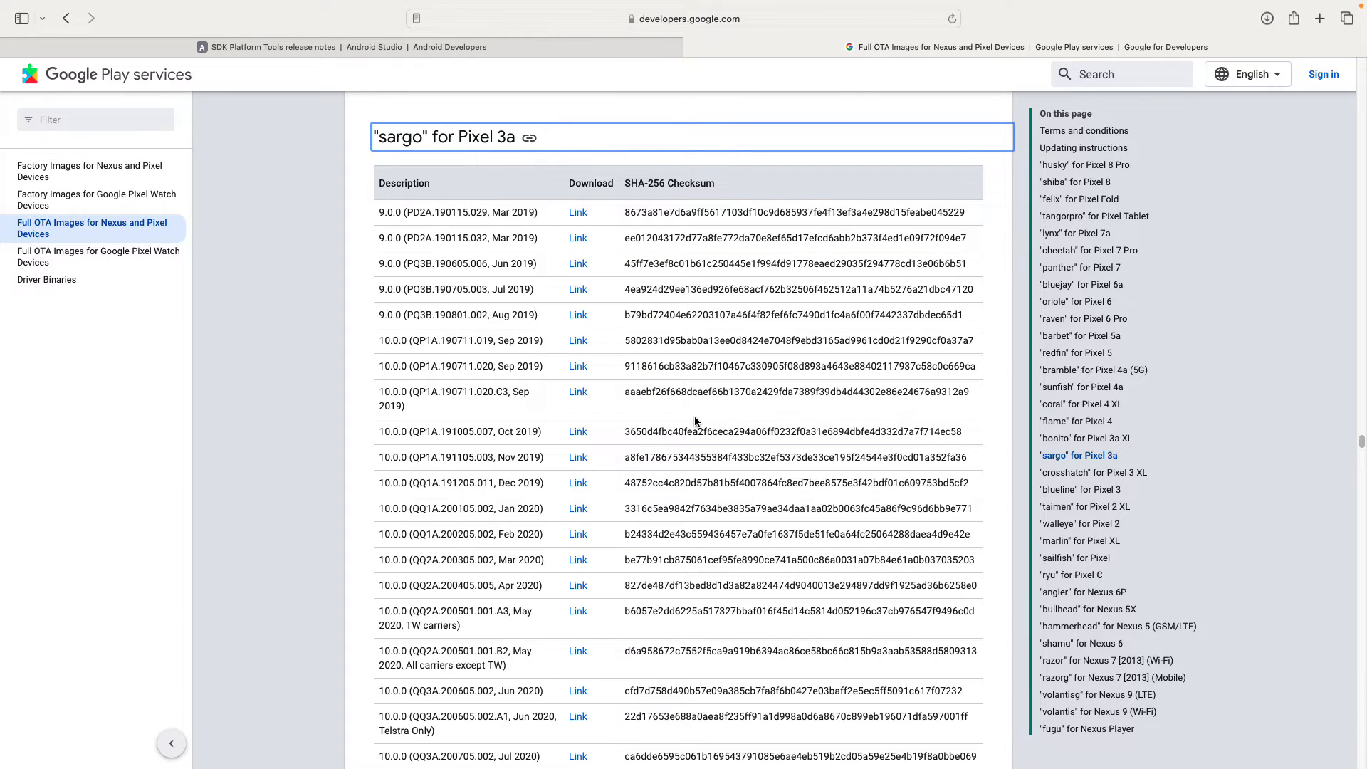
scroll("down", 3)
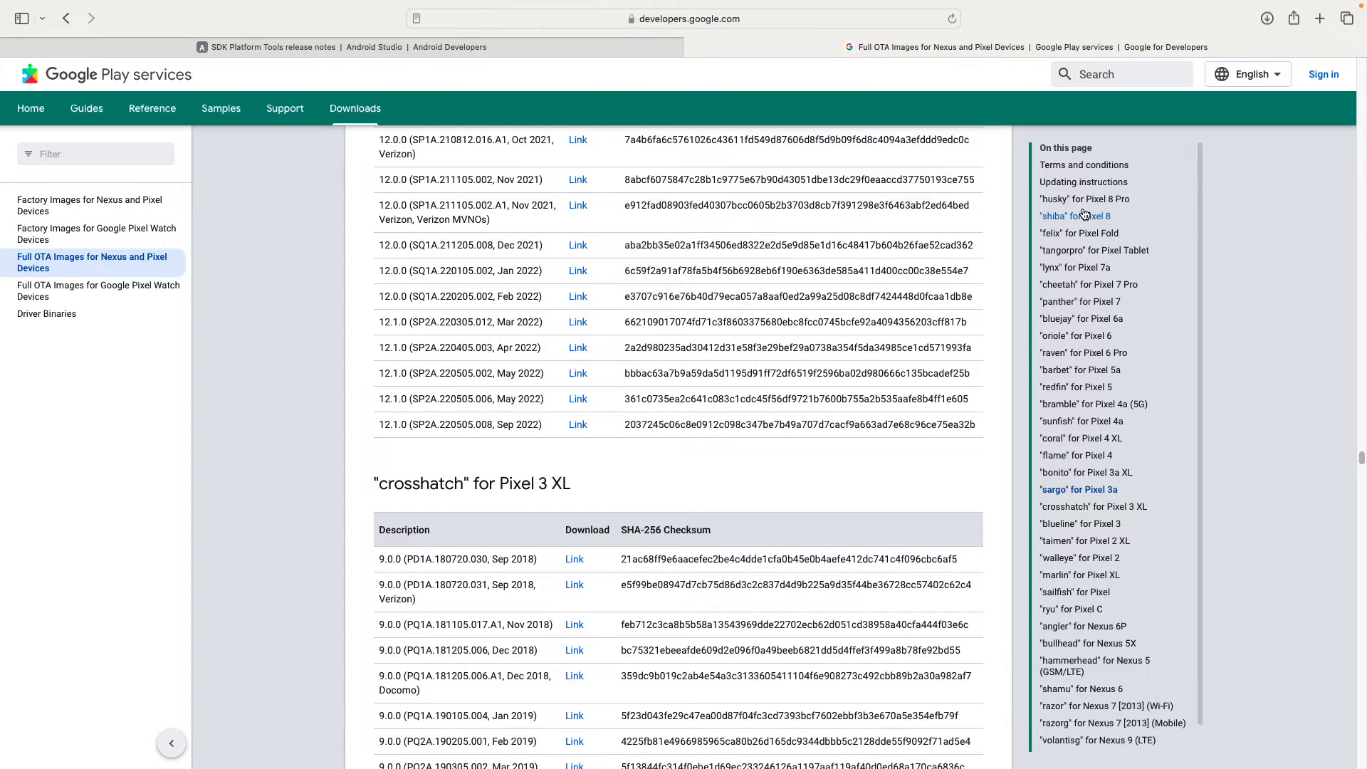
left_click(1075, 217)
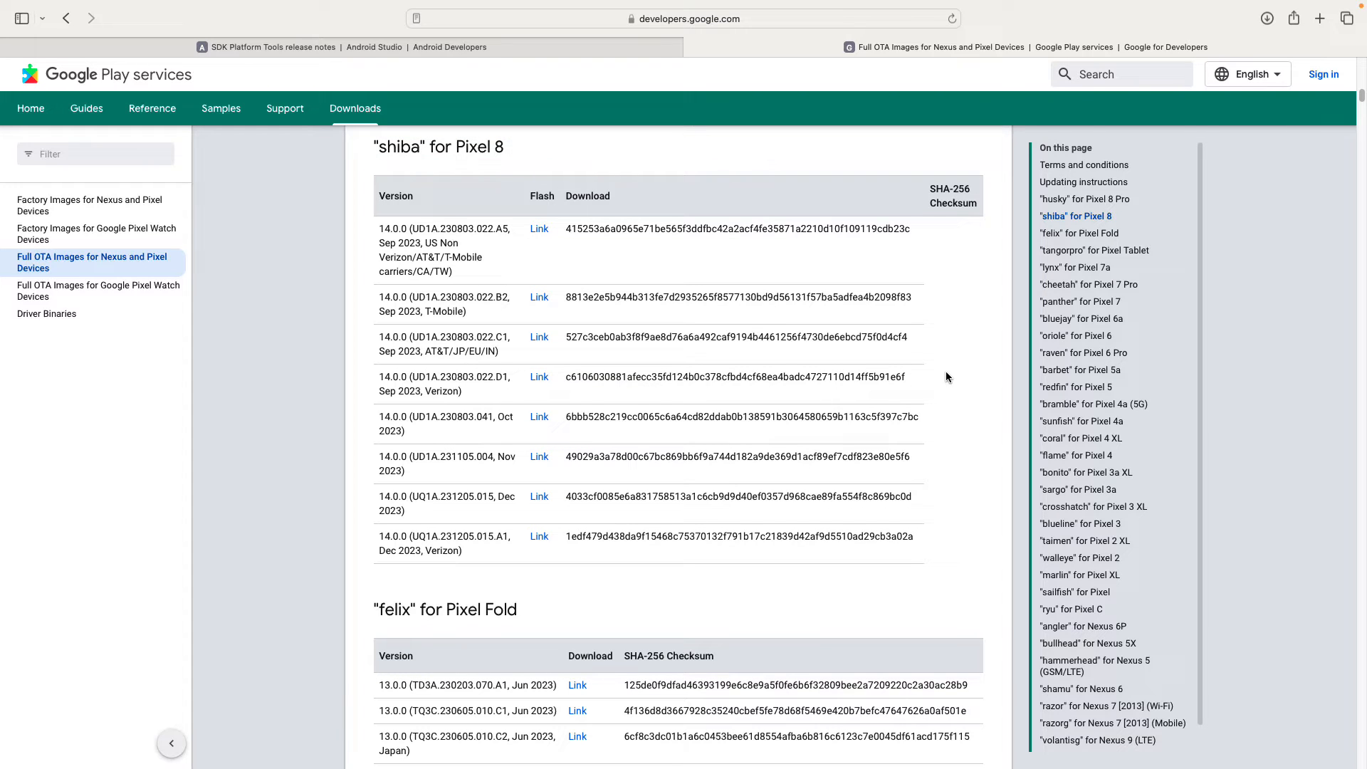
mouse_move(1058, 267)
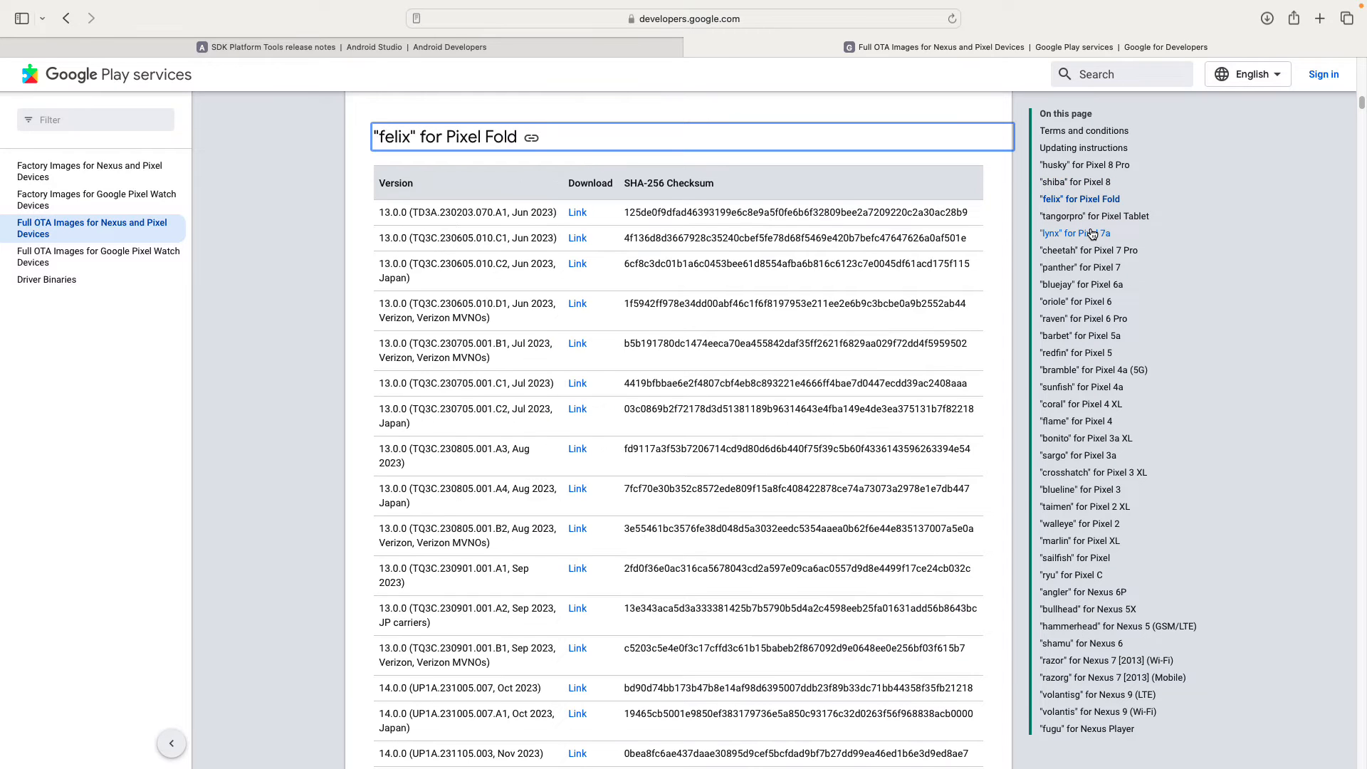
scroll("down", 3)
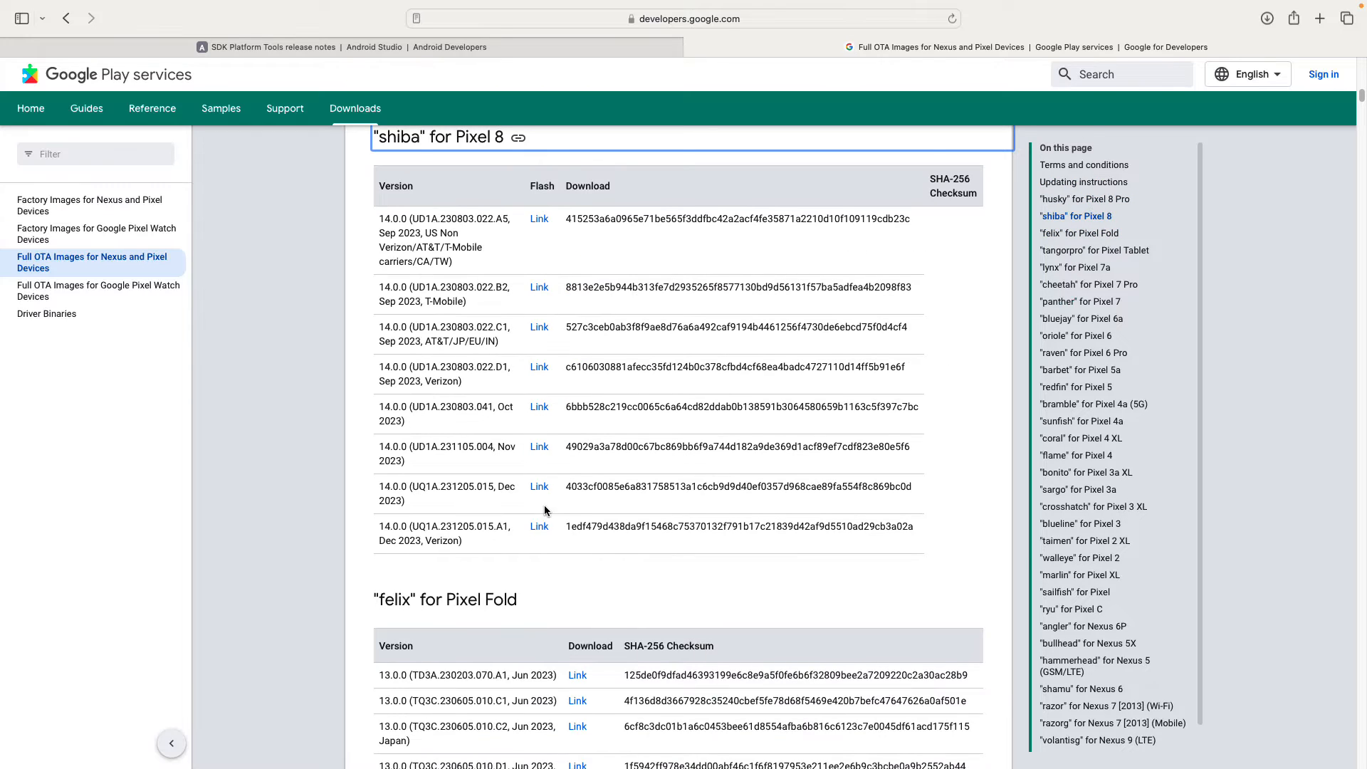
mouse_move(538, 529)
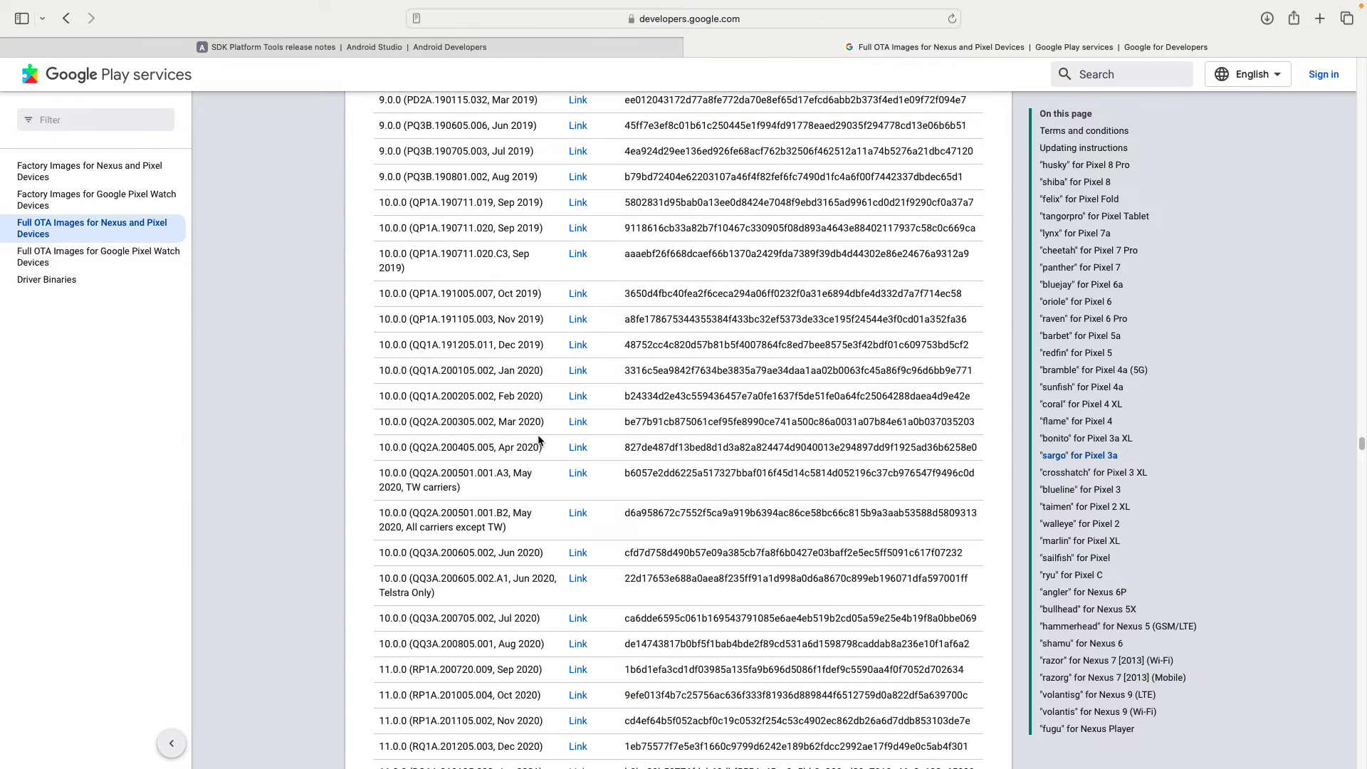
scroll("down", 3)
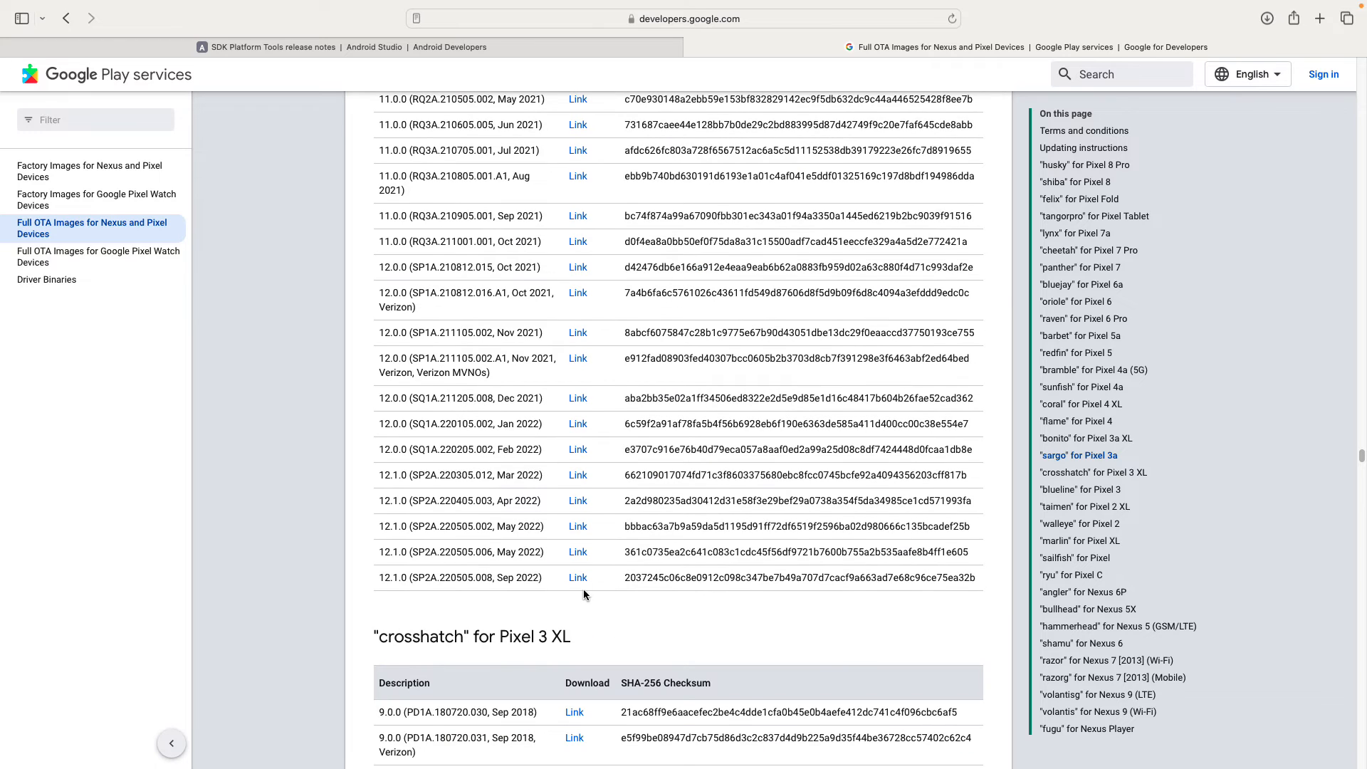
mouse_move(579, 581)
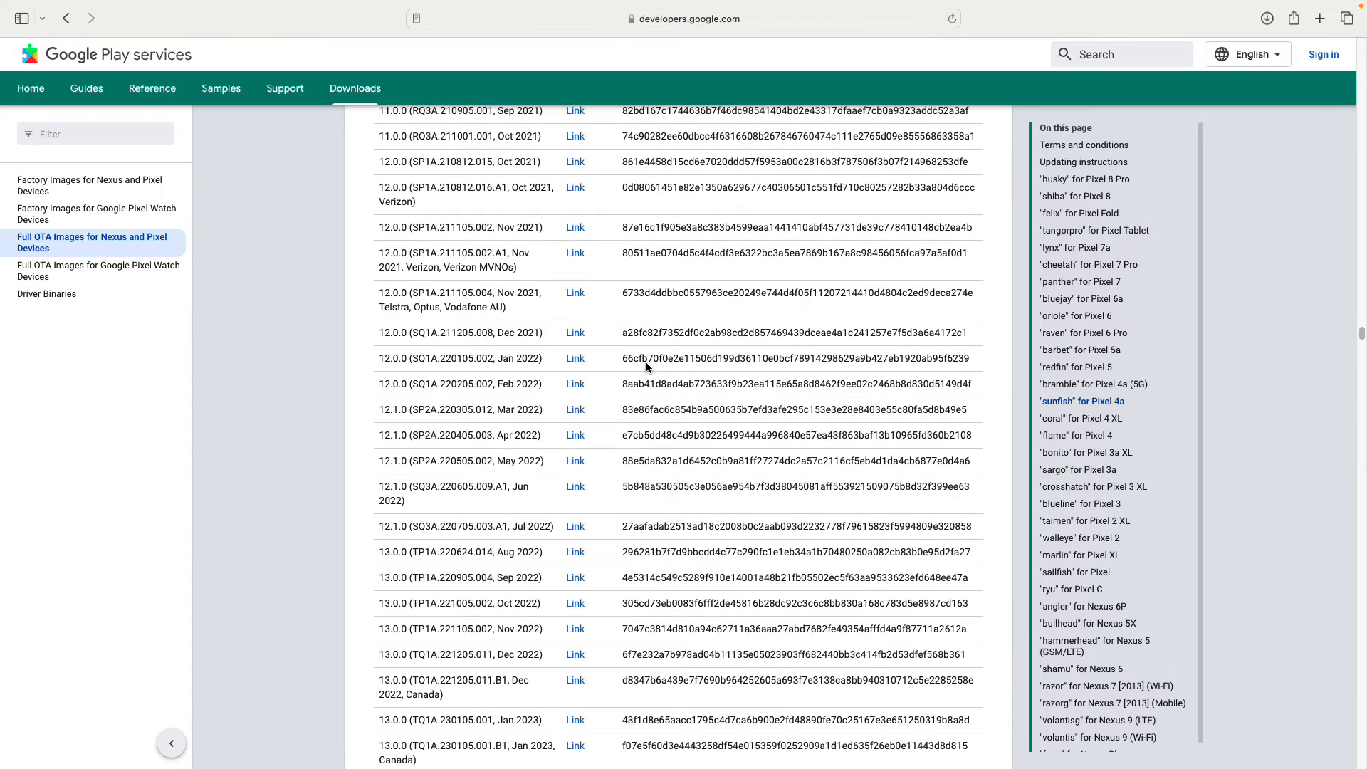
Launch Flash for the 12.1.0 (SP2A.220505.008) Pixel 3a build on the Factory Images page.
left_click(665, 20)
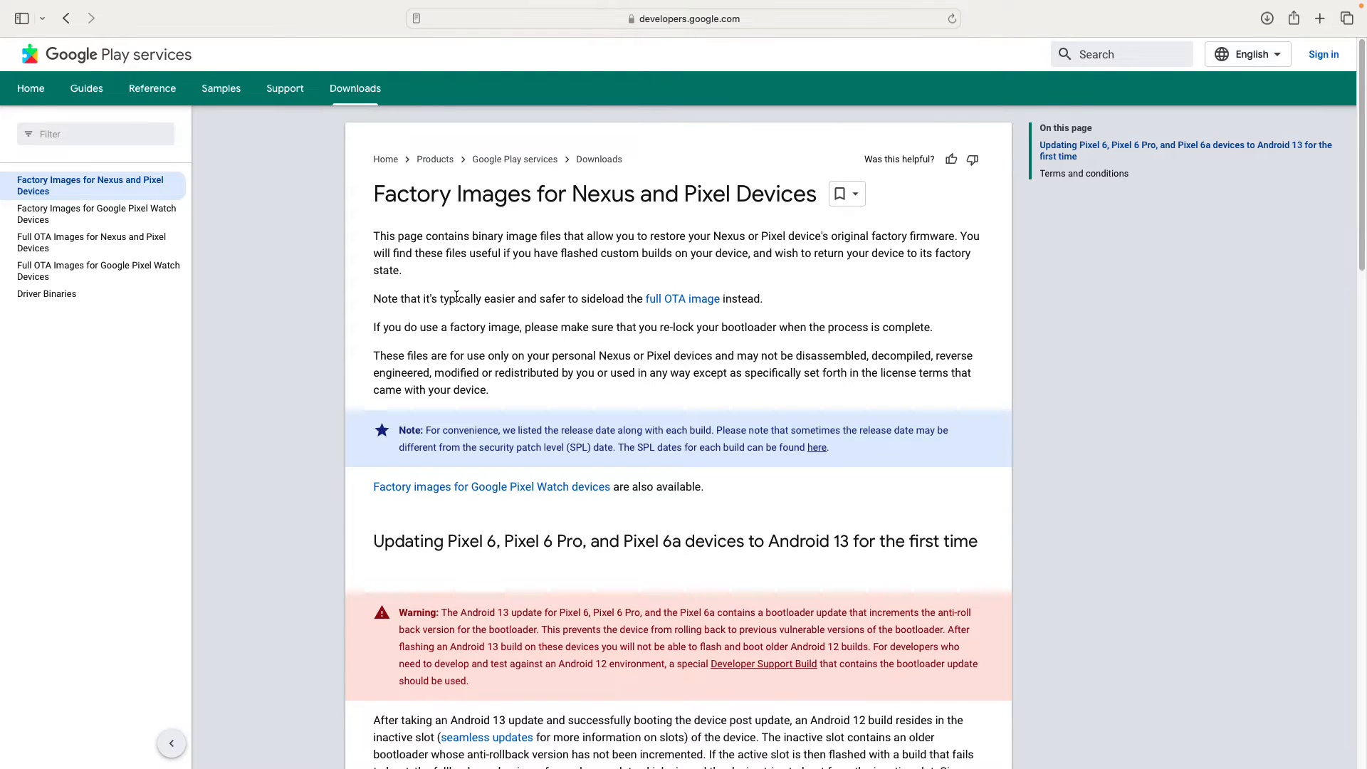
scroll("down", 3)
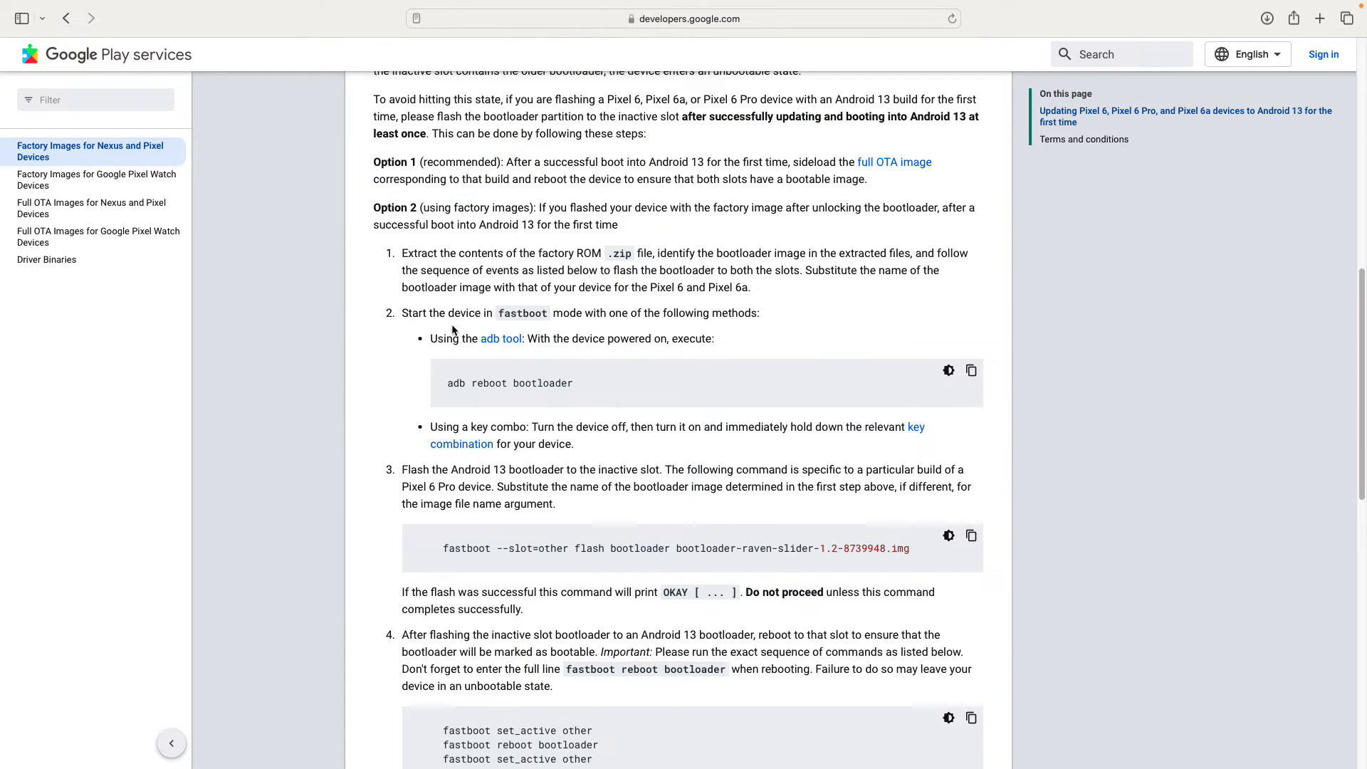
scroll("down", 3)
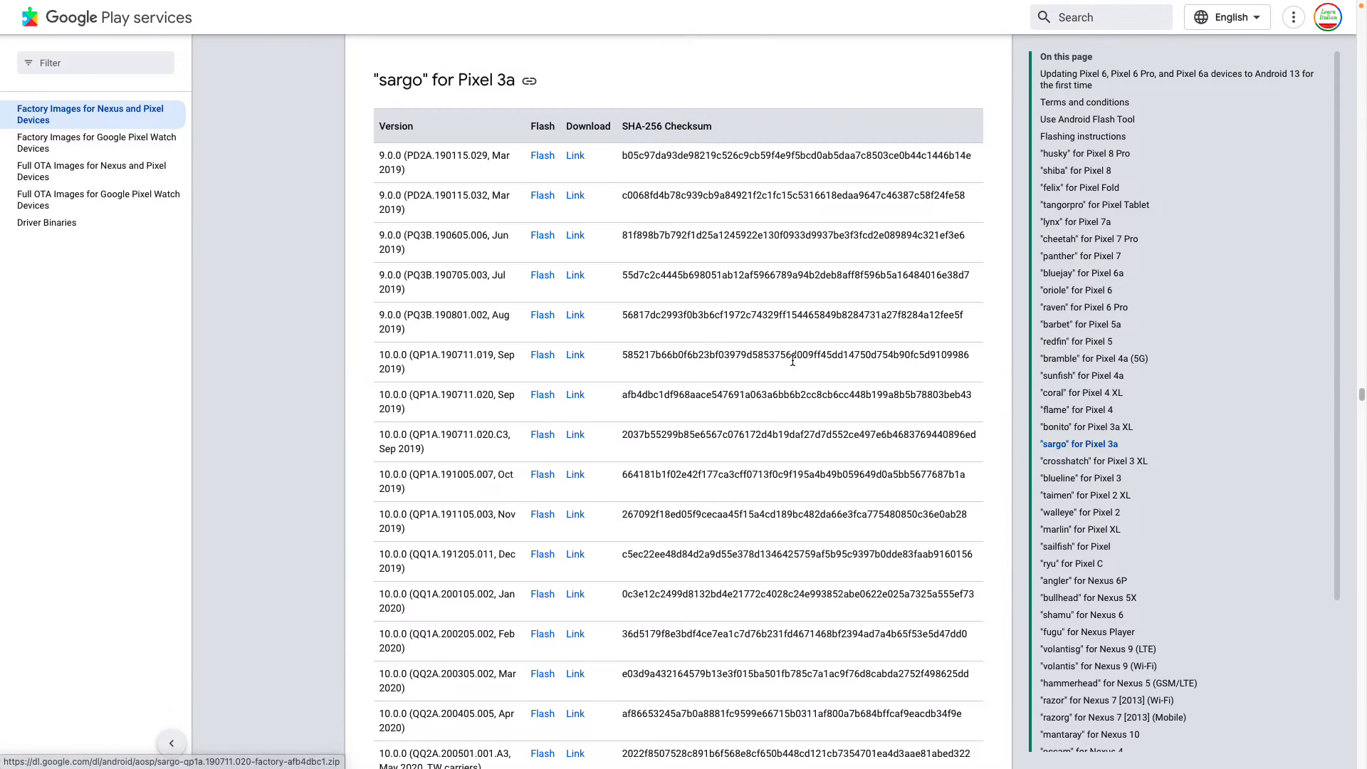
mouse_move(645, 467)
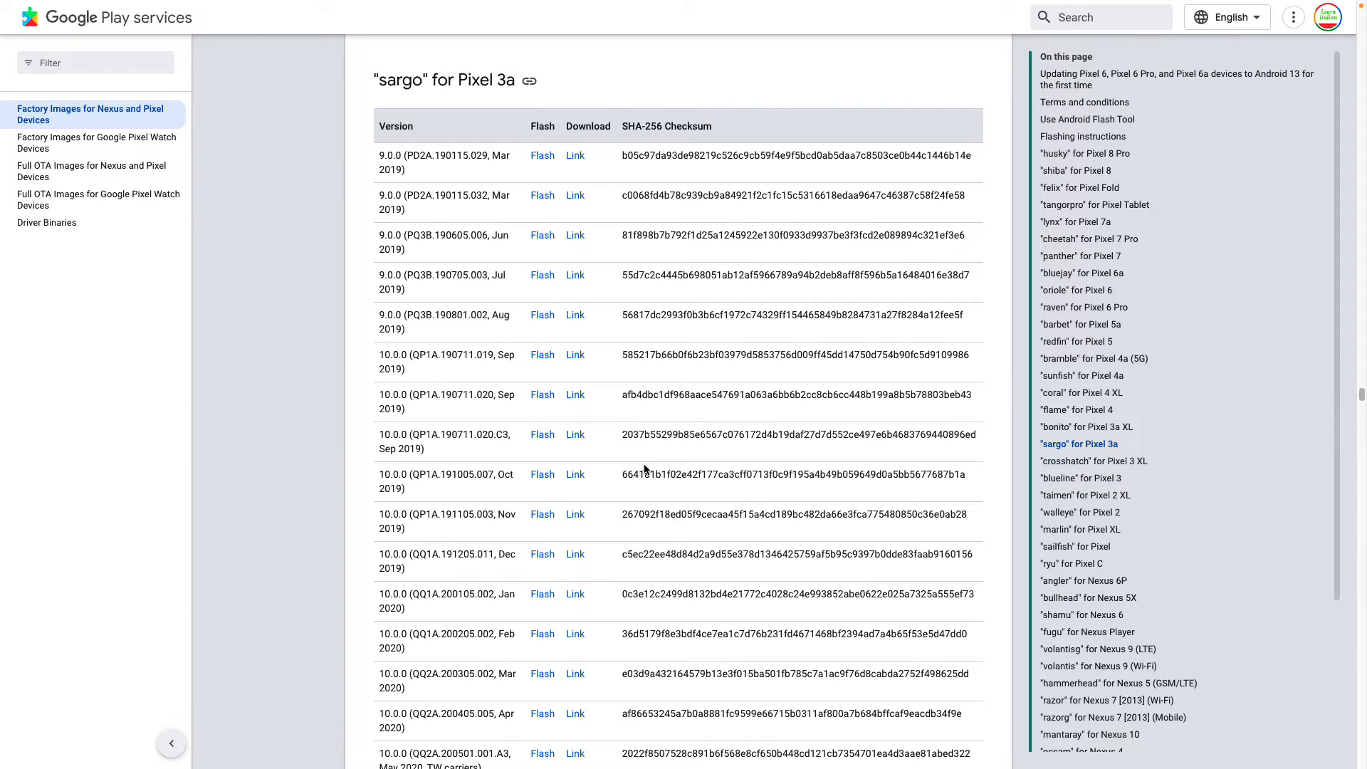
scroll("down", 3)
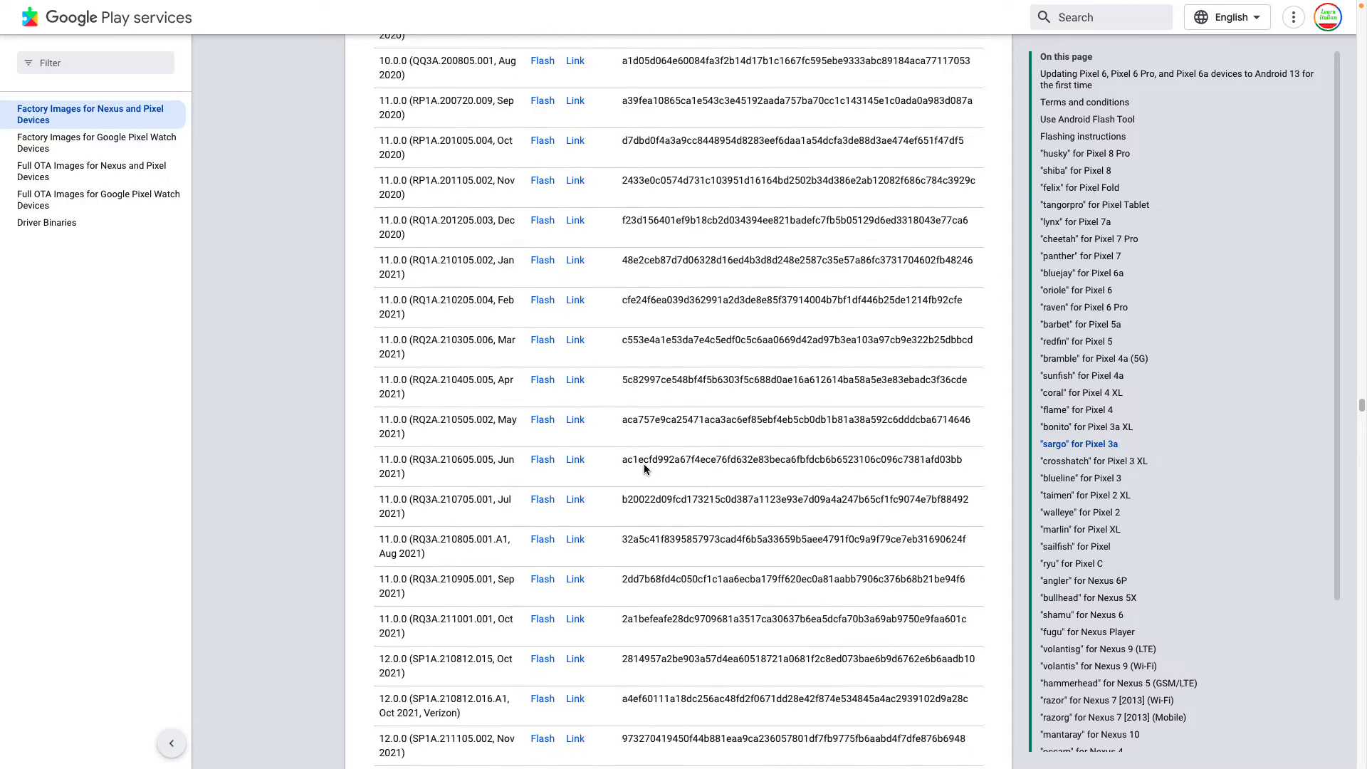
scroll("down", 3)
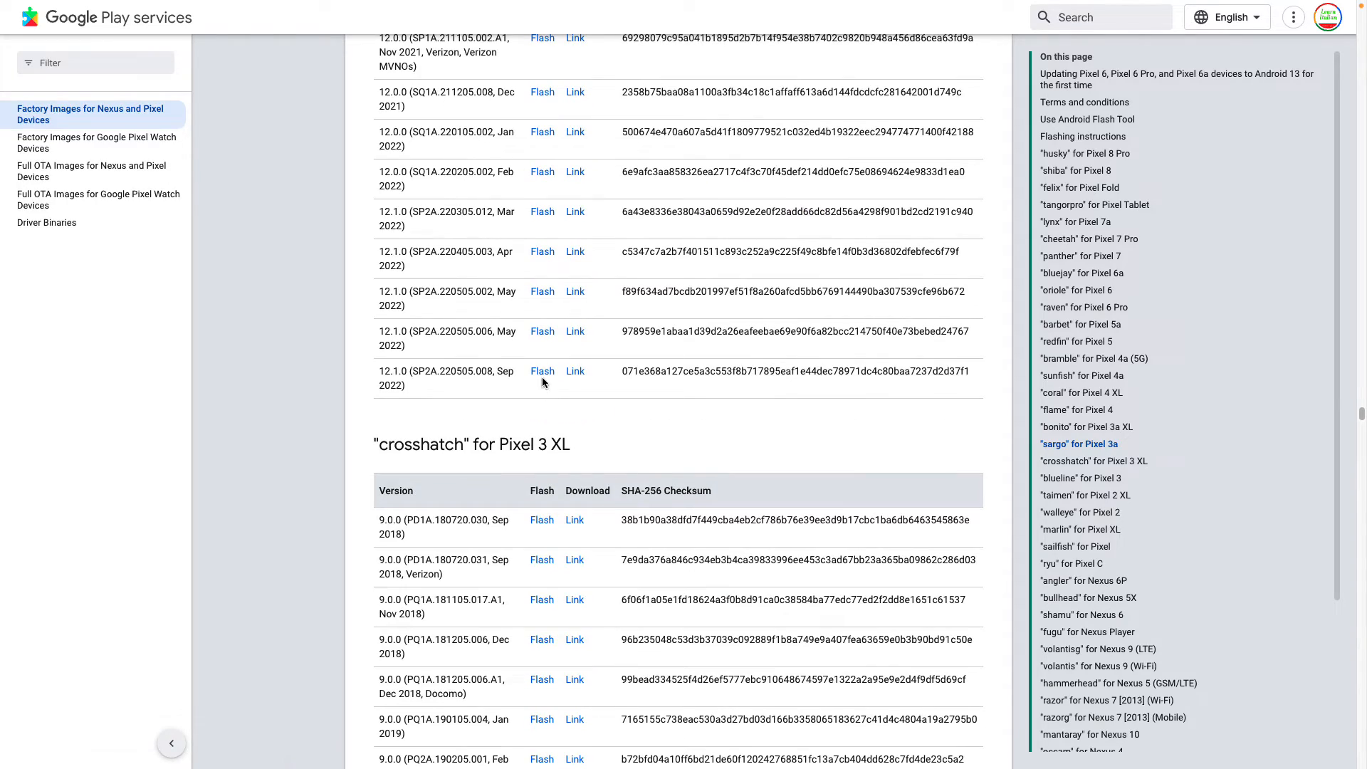
mouse_move(541, 373)
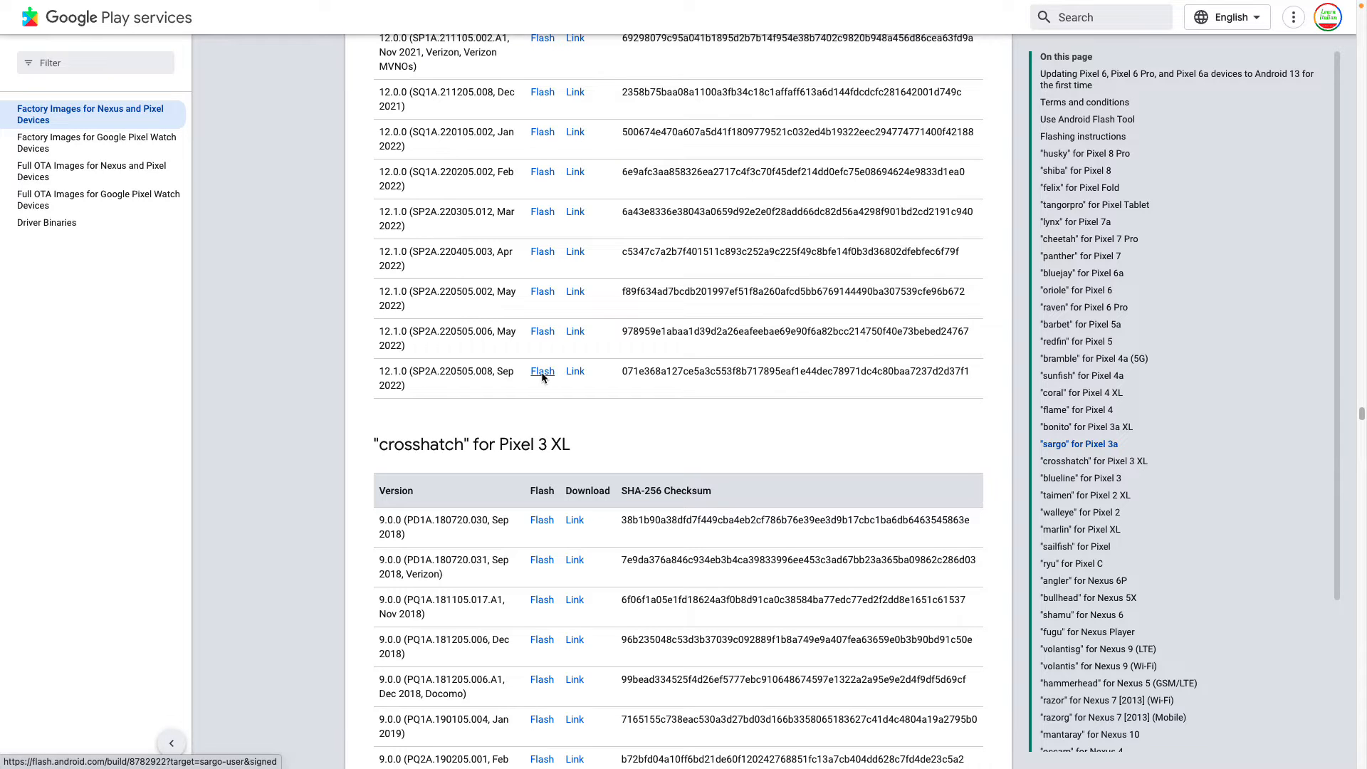
left_click(541, 370)
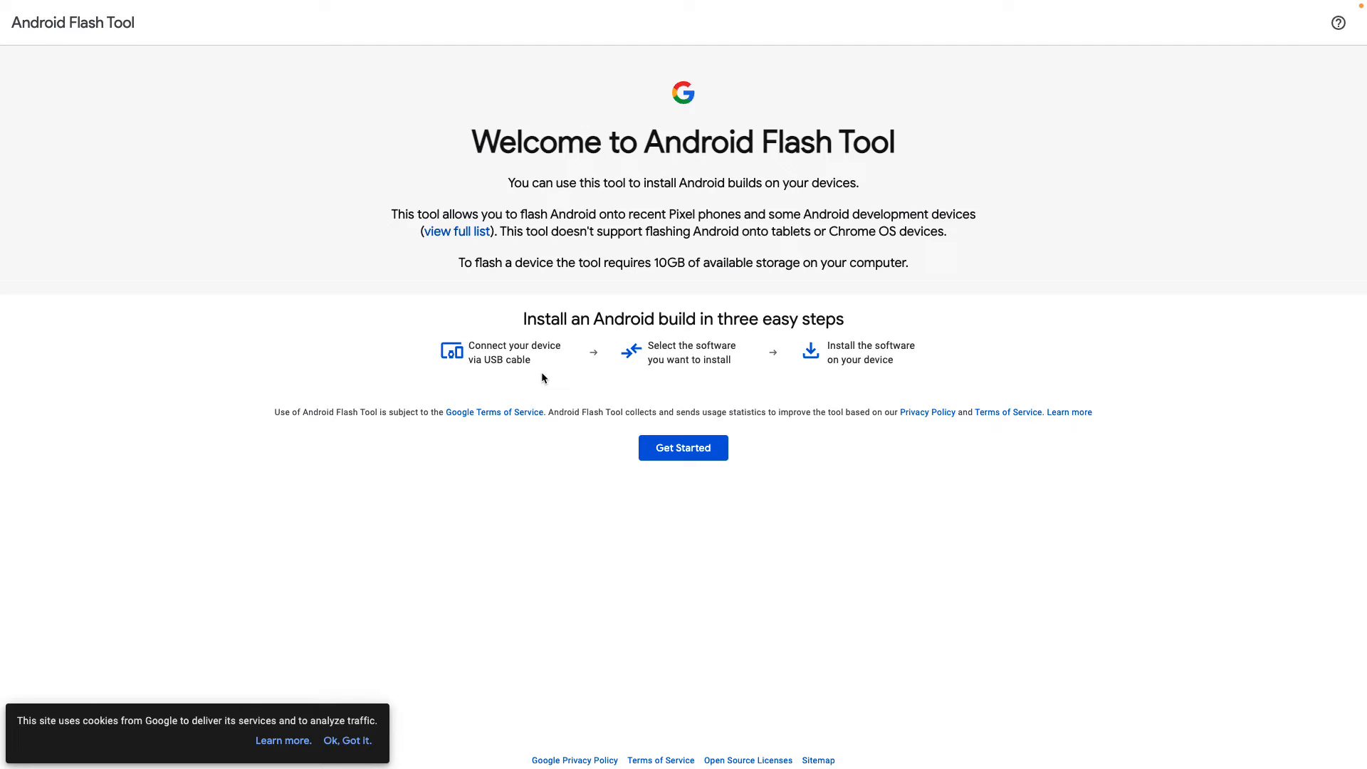
mouse_move(689, 421)
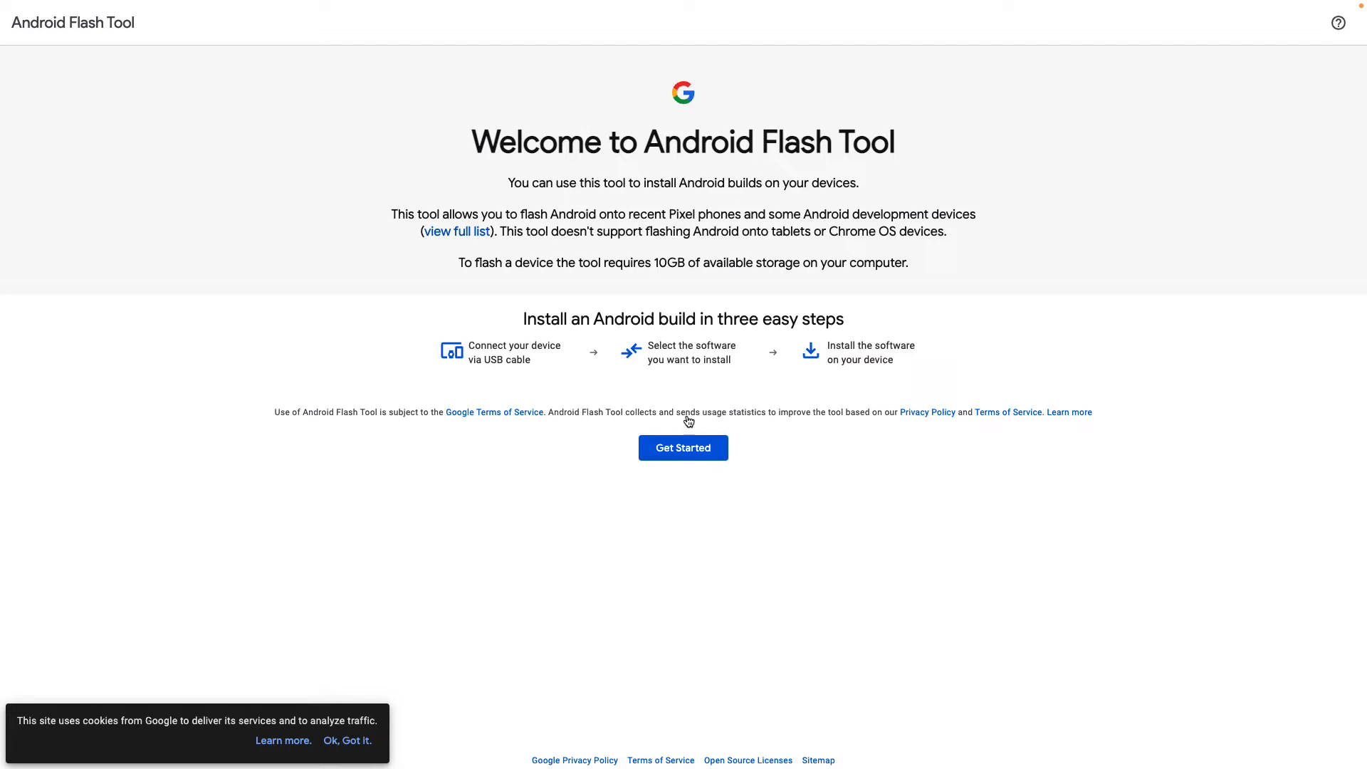
Go back to Factory Images and download the Sep 2022 12.1.0 (SP2A.220505.008) sargo image.
left_click(683, 447)
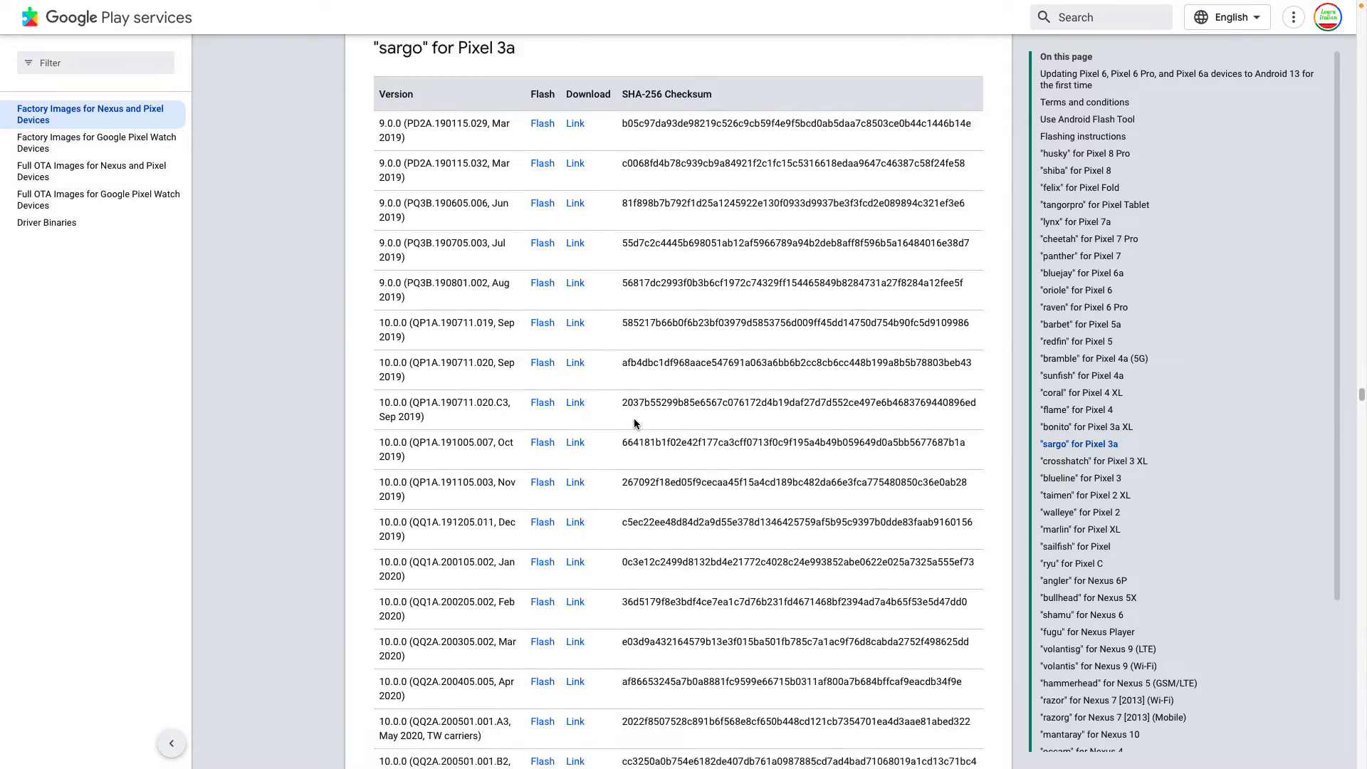
scroll("down", 3)
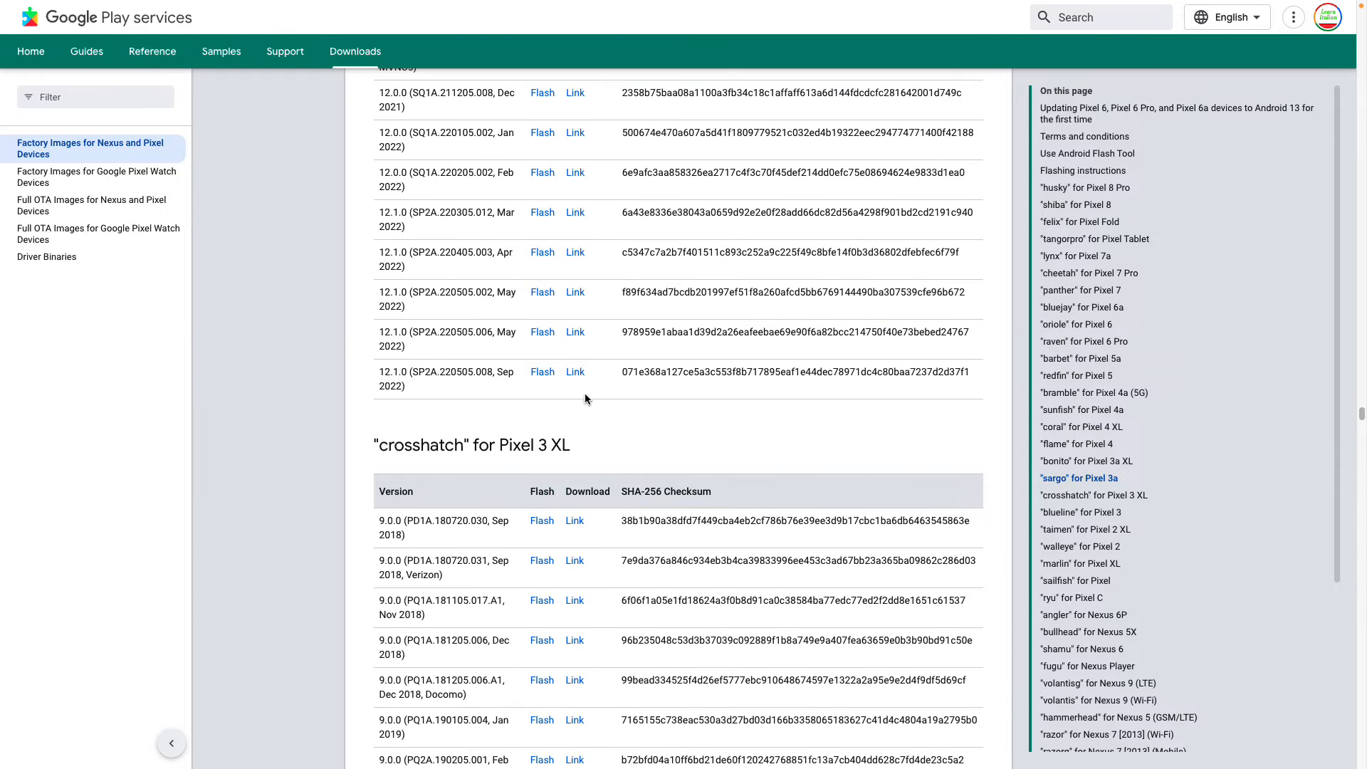
left_click(575, 372)
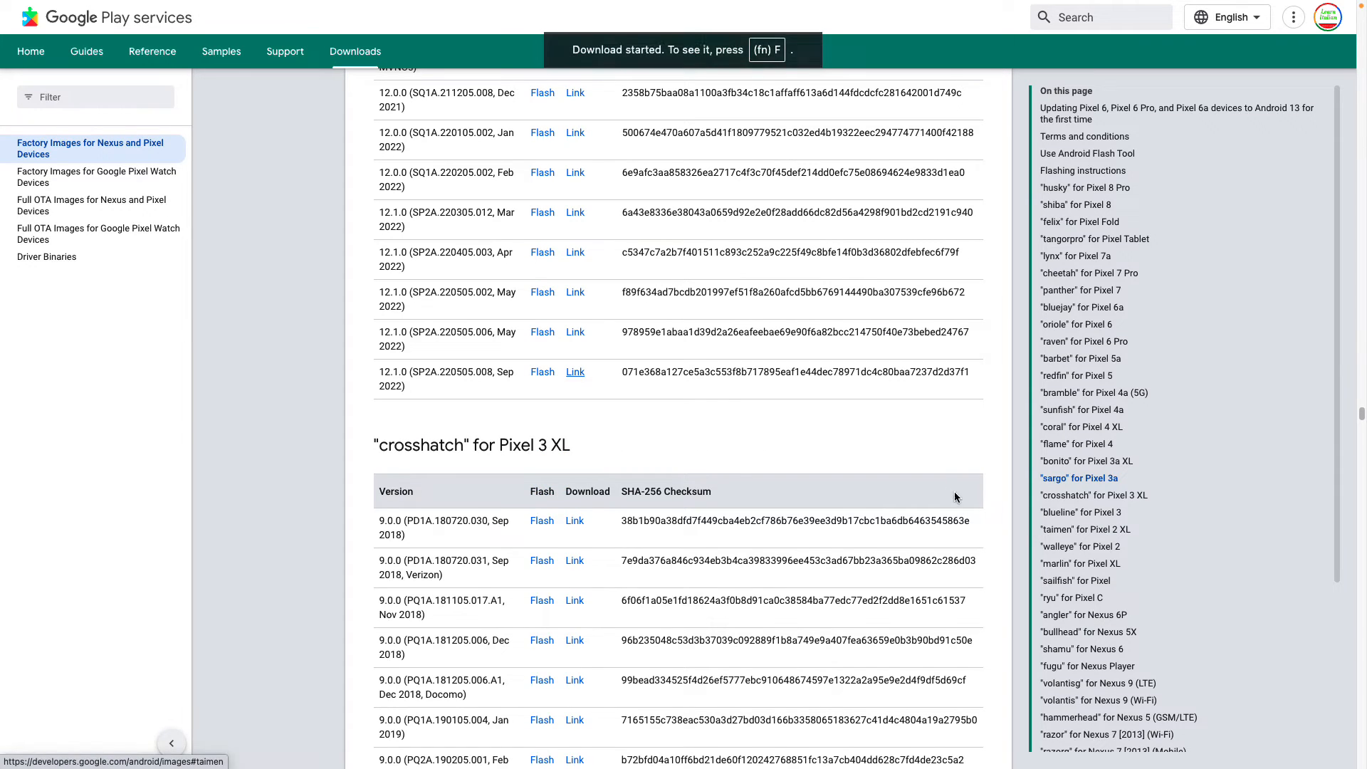
mouse_move(886, 473)
type(".")
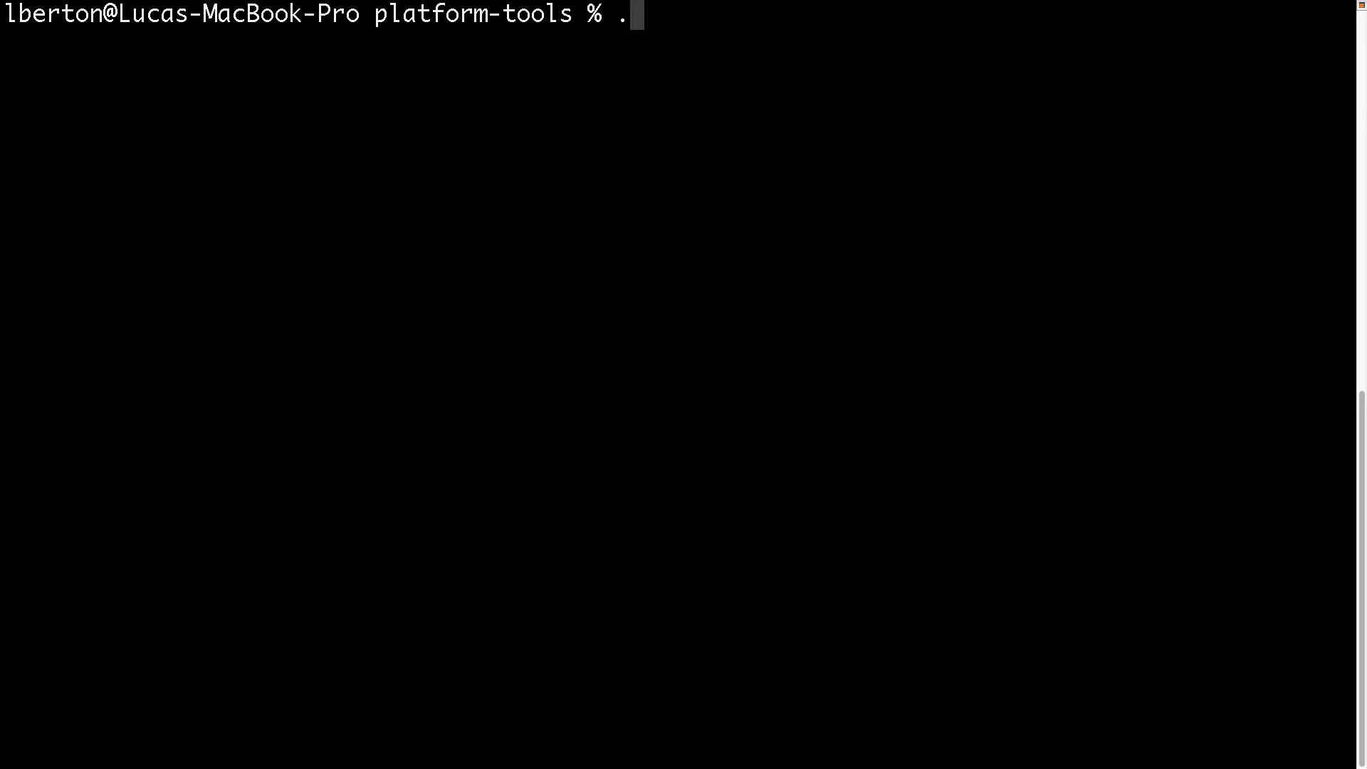
Run ./adb sideload with the downloaded OTA zip path to push the update to the phone.
type("/adb")
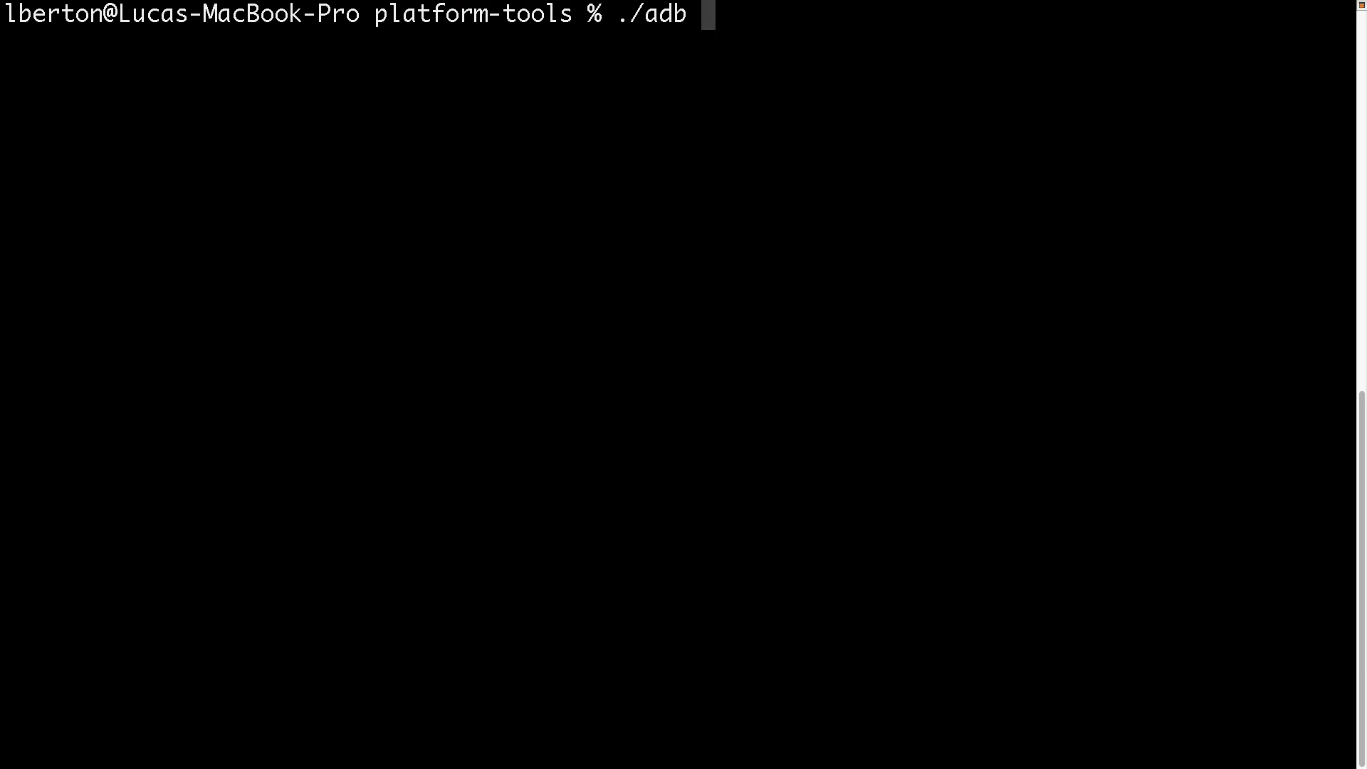
type("sidelo")
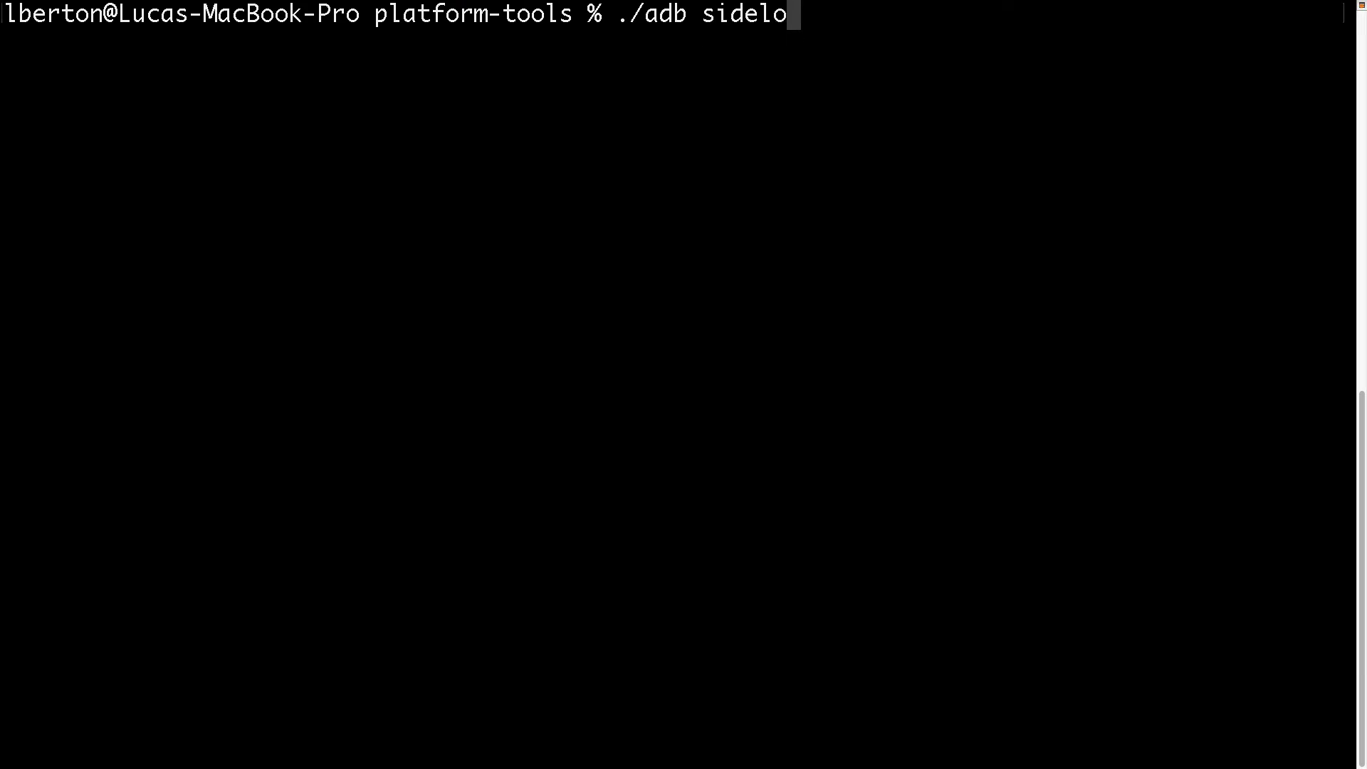
key("Tab")
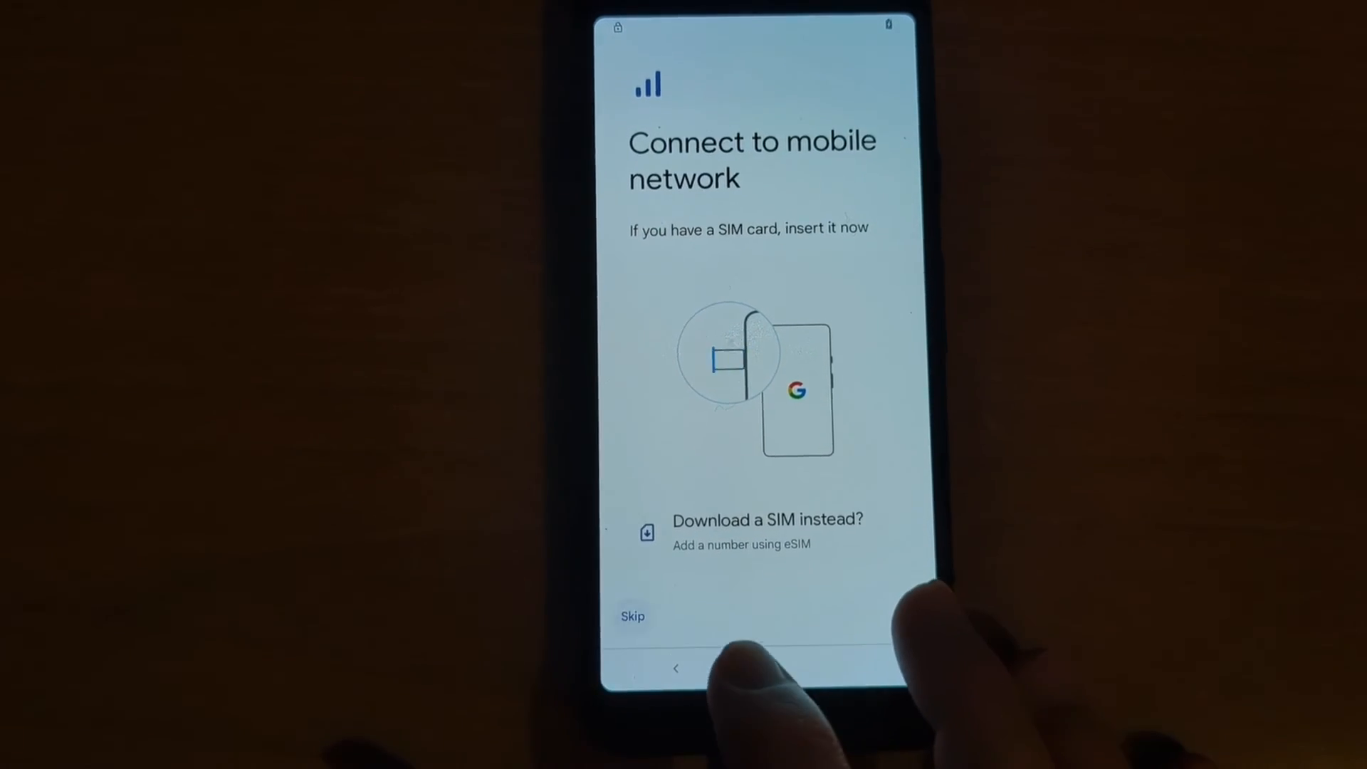
Skip the Connect to mobile network step so the Wi-Fi step appears.
left_click(632, 615)
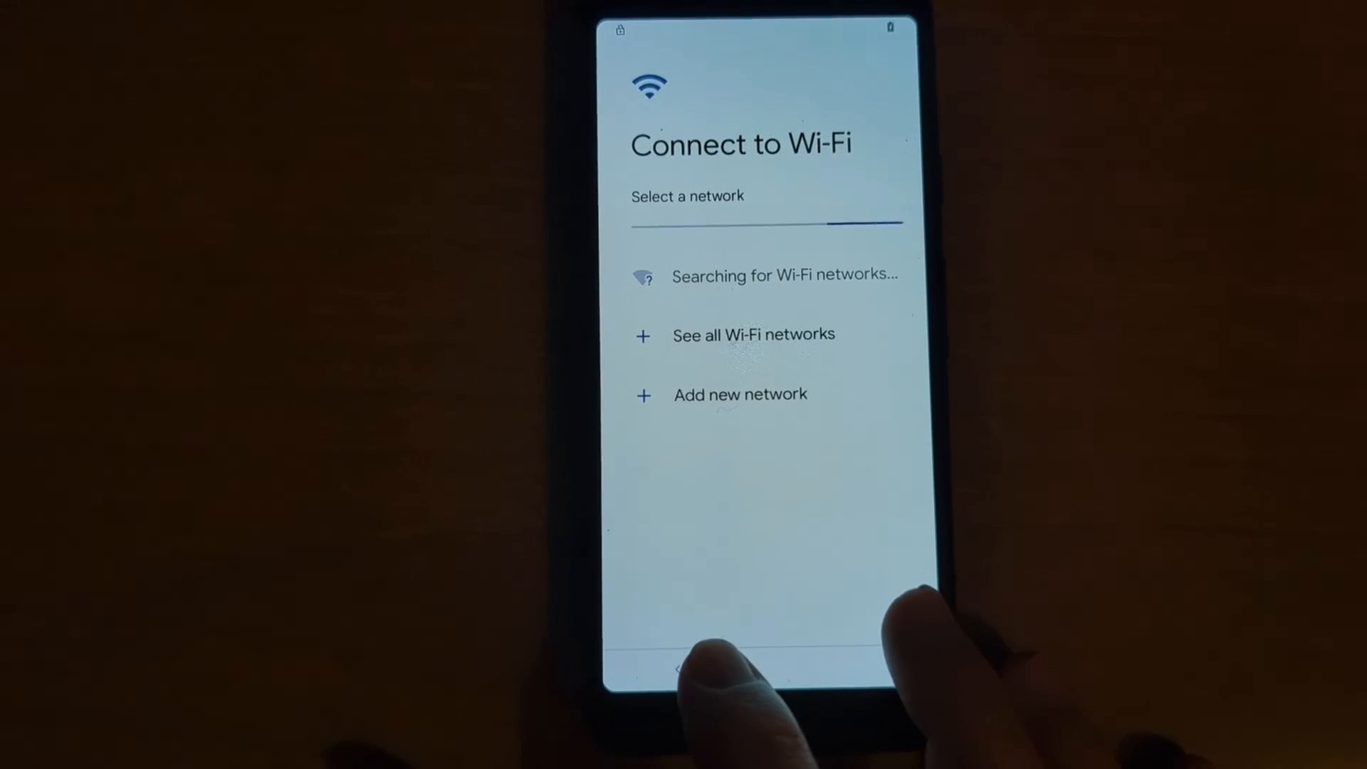